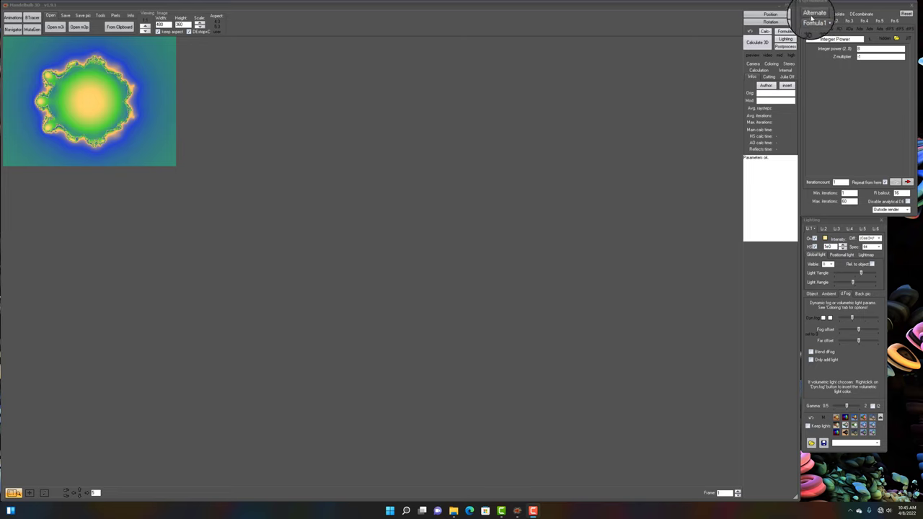
Choose Integer Power as the first formula of the hybrid.
{"action": "left_click", "coordinate": [822, 41]}
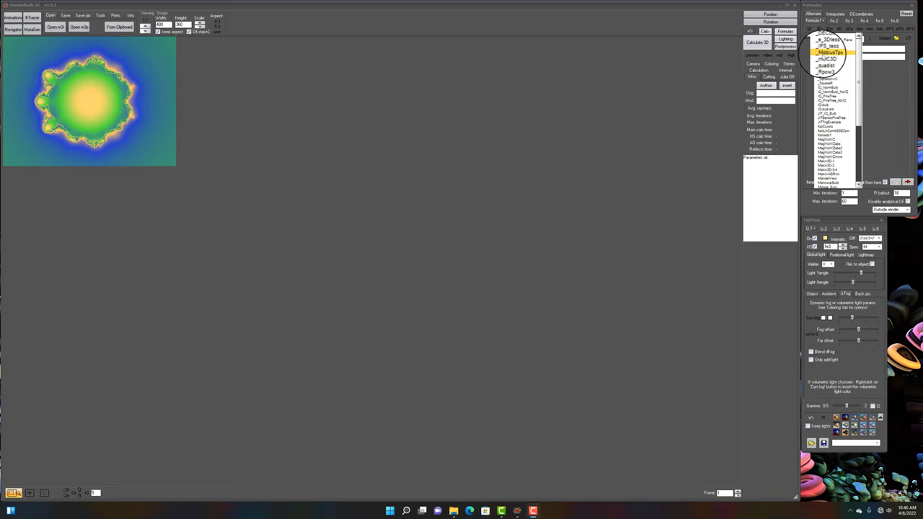
{"action": "left_click", "coordinate": [824, 52]}
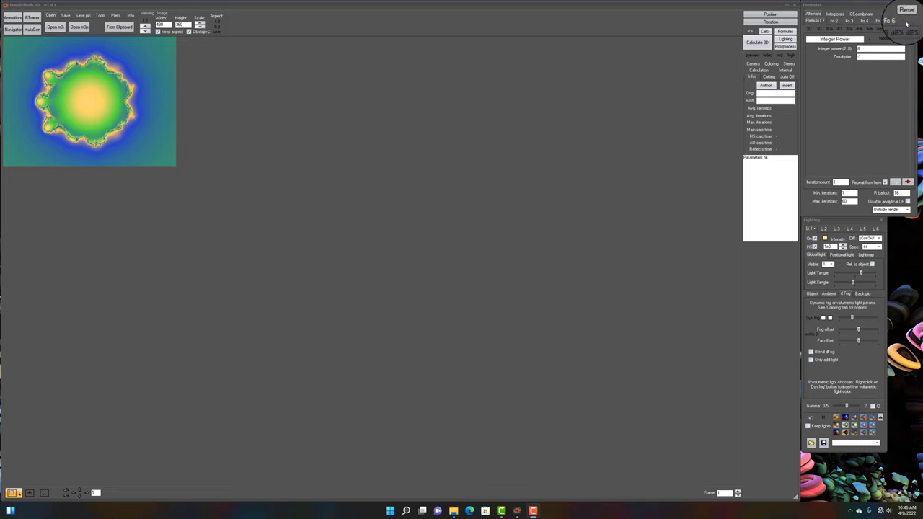
{"action": "left_click", "coordinate": [815, 36]}
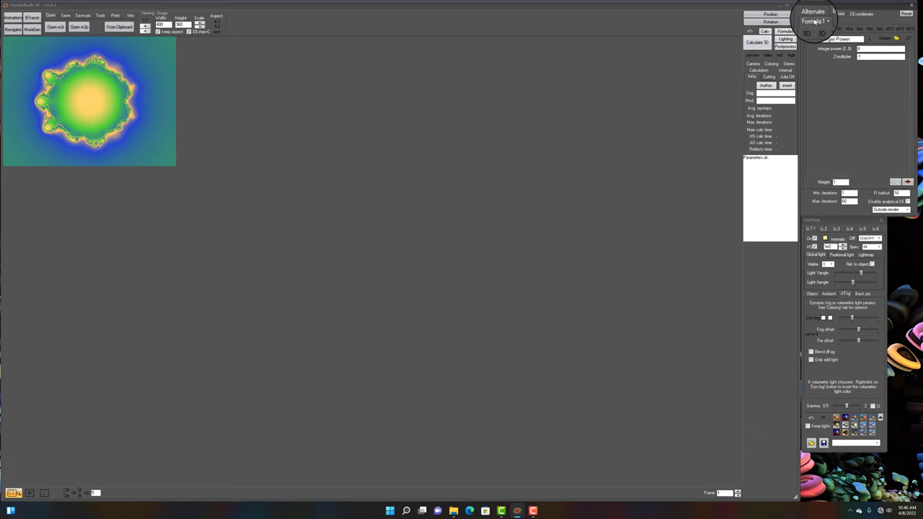
Switch the hybrid mode to DE Combinate and pick the second slot's formula.
{"action": "left_click", "coordinate": [813, 21]}
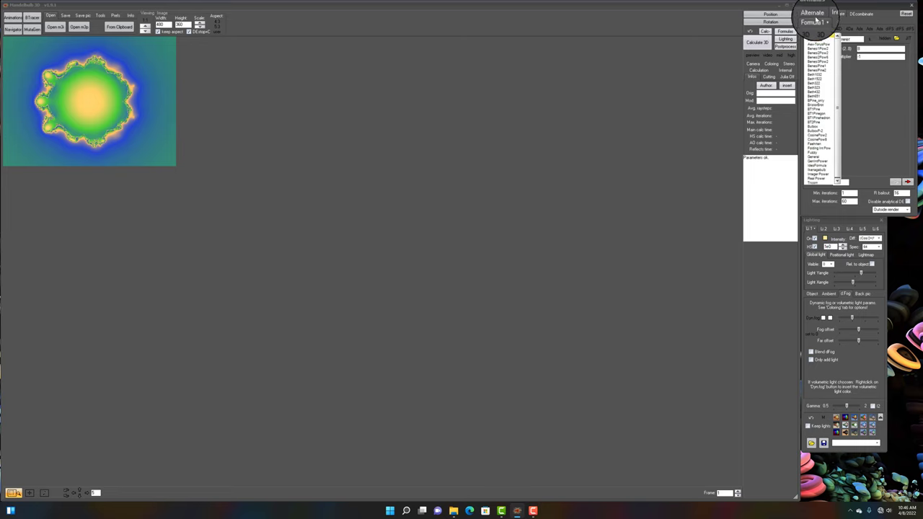
{"action": "left_click", "coordinate": [862, 17]}
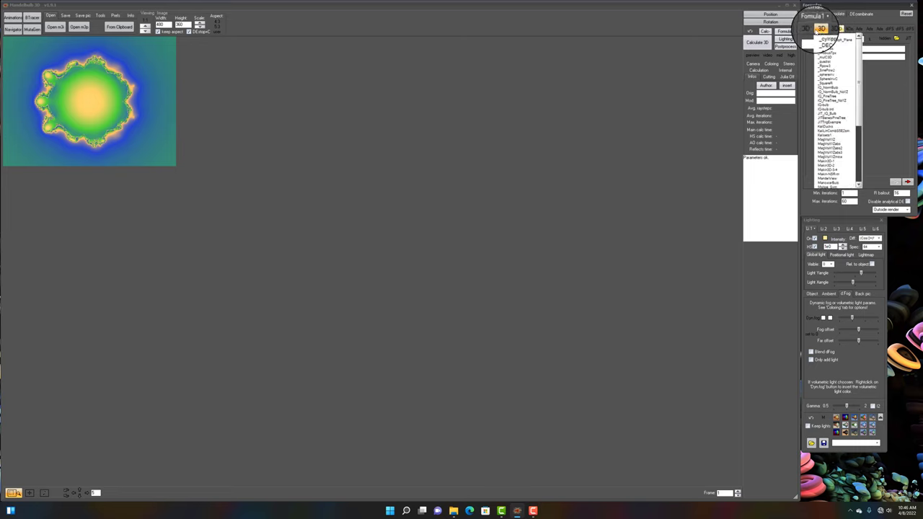
{"action": "left_click", "coordinate": [838, 37]}
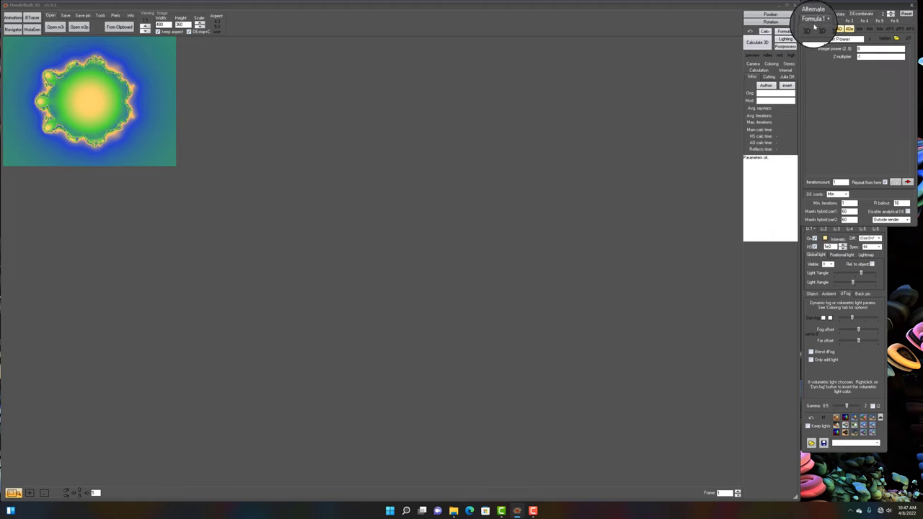
Put the Amazing Box formula into the next formula slot.
{"action": "left_click", "coordinate": [819, 26]}
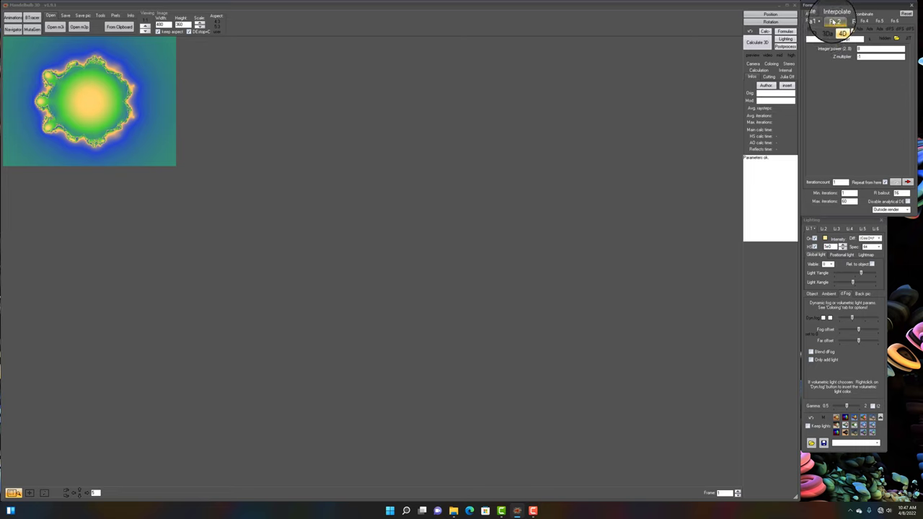
{"action": "left_click", "coordinate": [836, 26]}
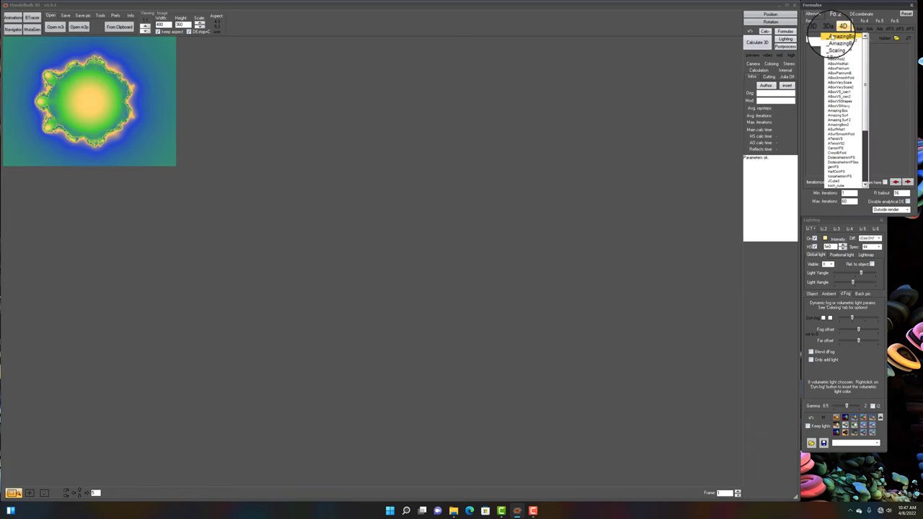
{"action": "left_click", "coordinate": [844, 35]}
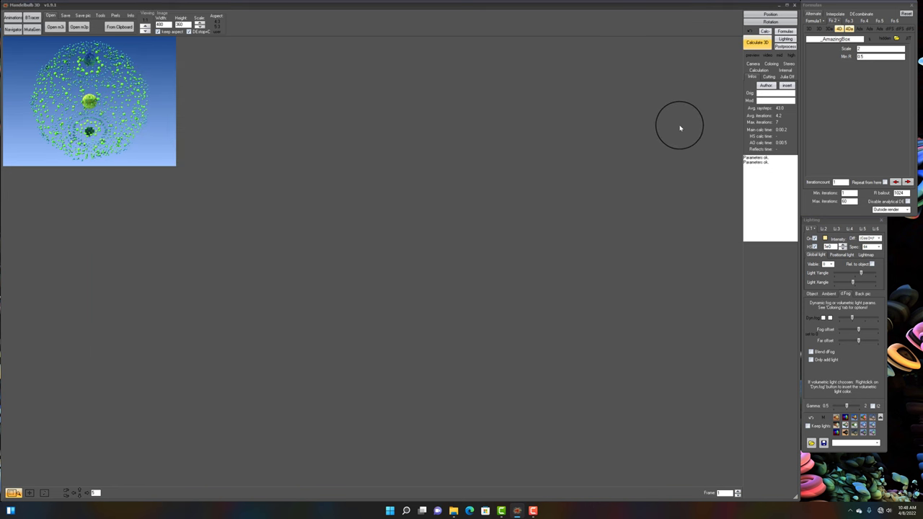
{"action": "mouse_move", "coordinate": [648, 127]}
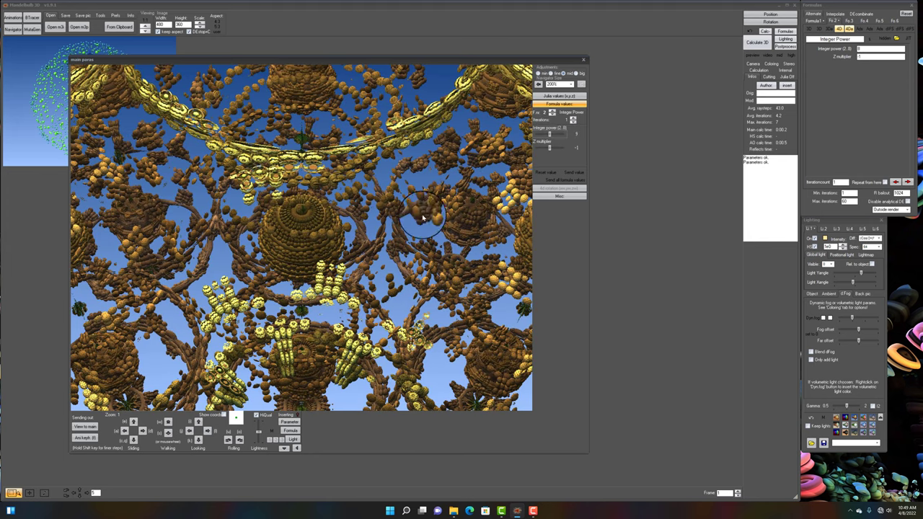
{"action": "mouse_move", "coordinate": [473, 237]}
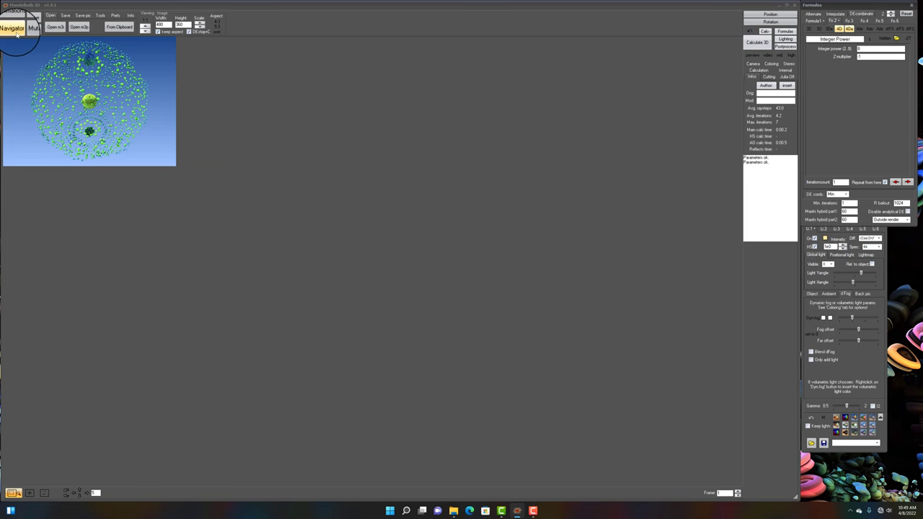
{"action": "left_click", "coordinate": [15, 28]}
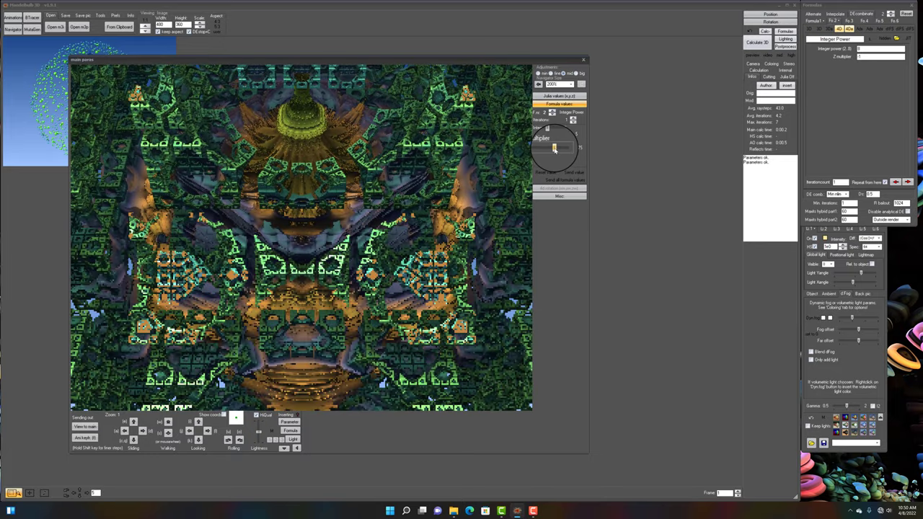
{"action": "left_click_drag", "start_coordinate": [555, 147], "coordinate": [540, 153]}
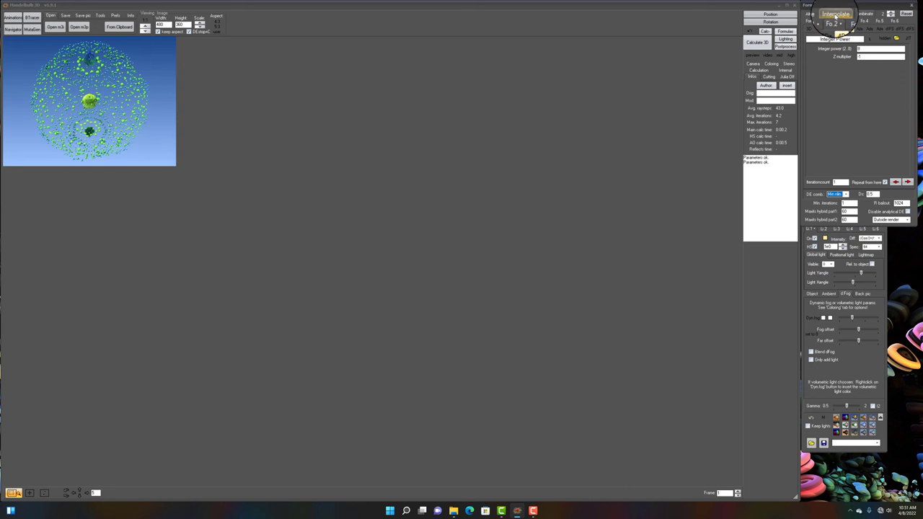
Adjust the box formula's scale slider in the Navigator to hollow out the fractal.
{"action": "left_click", "coordinate": [824, 29]}
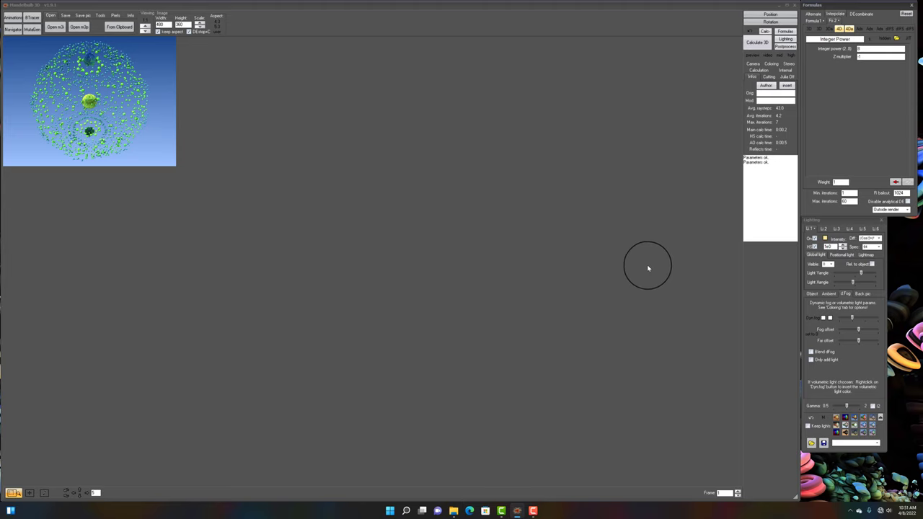
{"action": "mouse_move", "coordinate": [620, 245]}
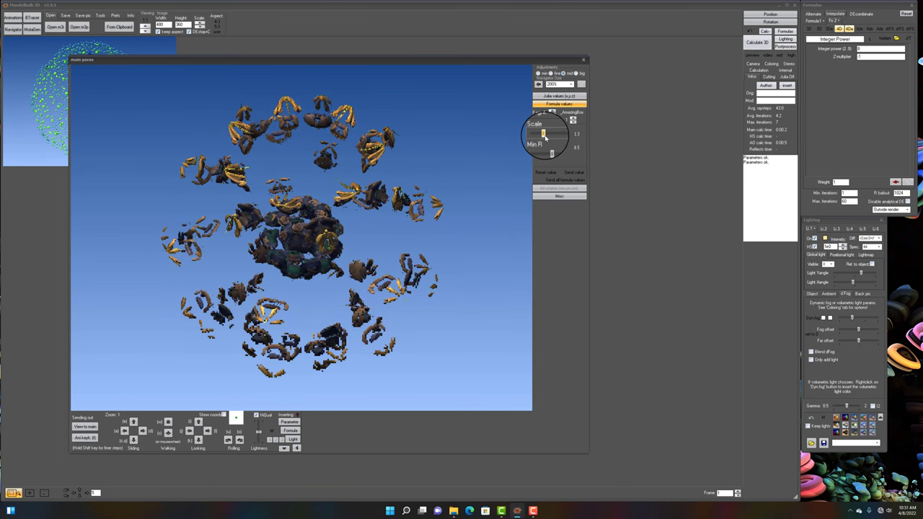
{"action": "left_click_drag", "start_coordinate": [545, 134], "coordinate": [560, 148]}
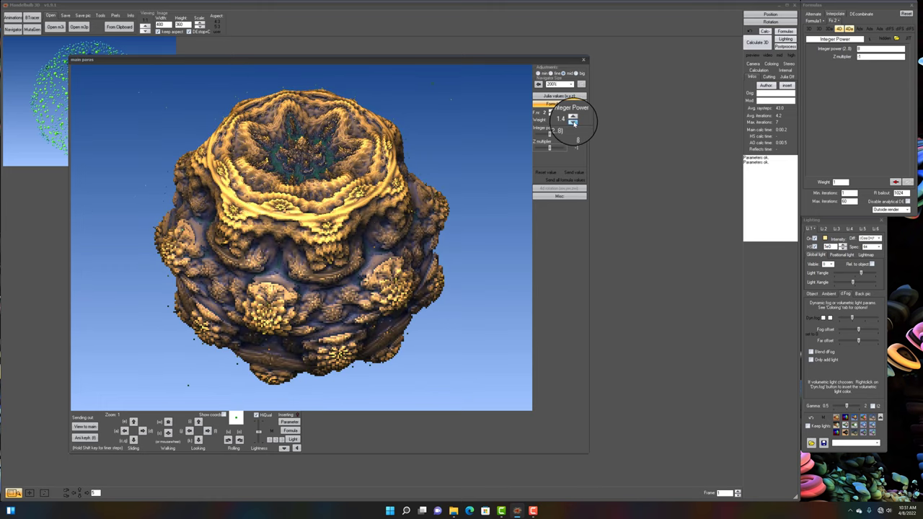
{"action": "left_click", "coordinate": [571, 123]}
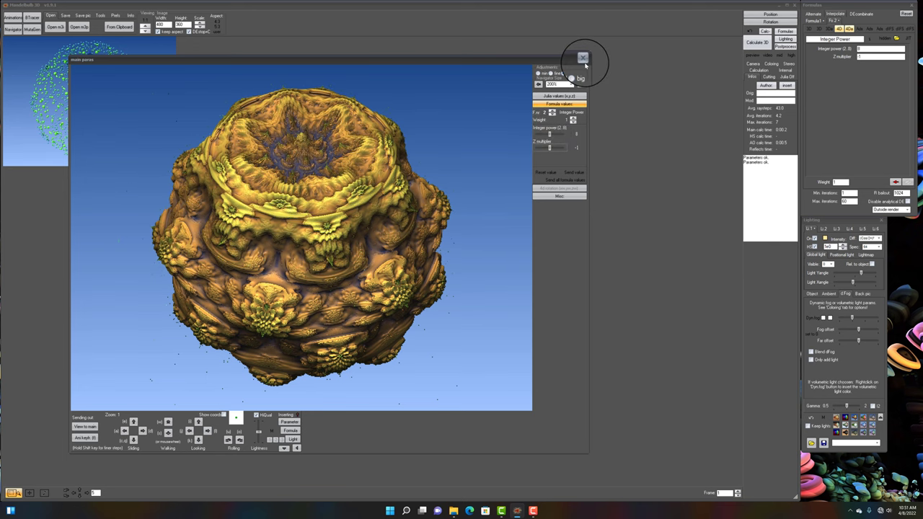
Vary an Integer Power parameter live to reshape the fractal, then leave the preview.
{"action": "left_click", "coordinate": [559, 56]}
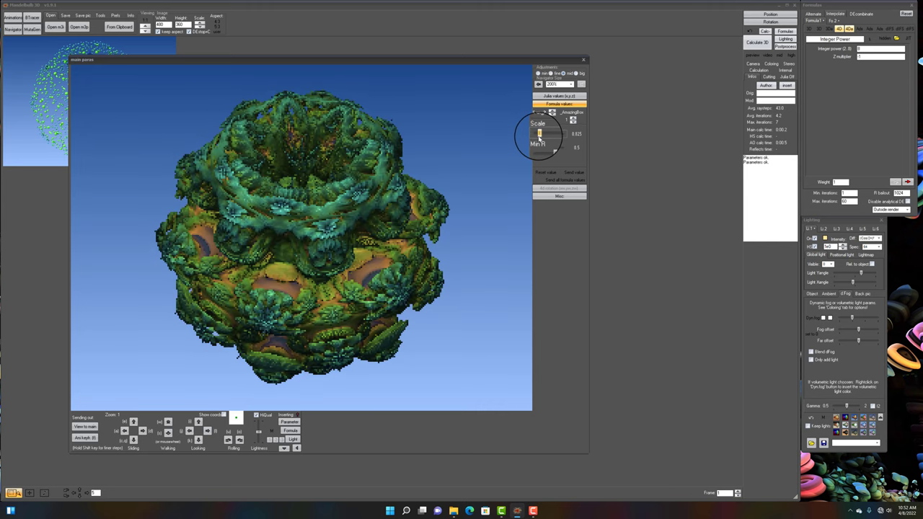
{"action": "left_click_drag", "start_coordinate": [542, 134], "coordinate": [542, 130]}
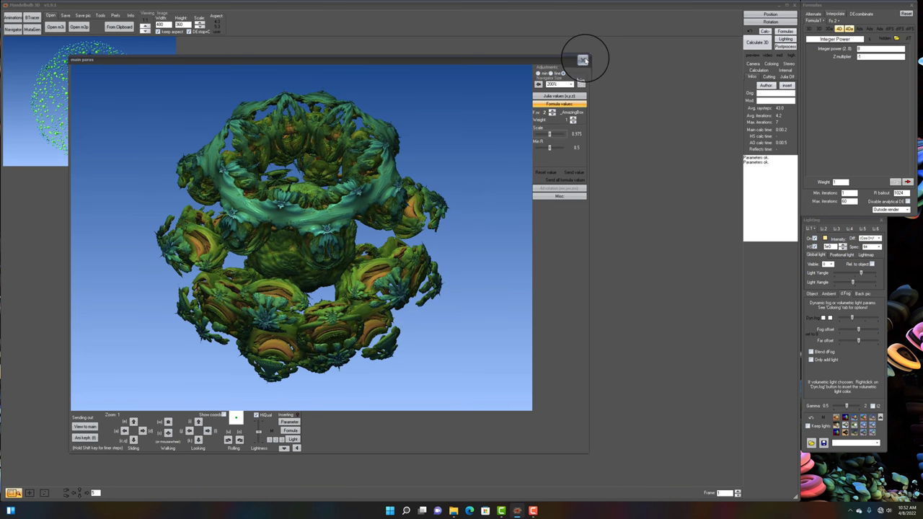
{"action": "left_click", "coordinate": [580, 59]}
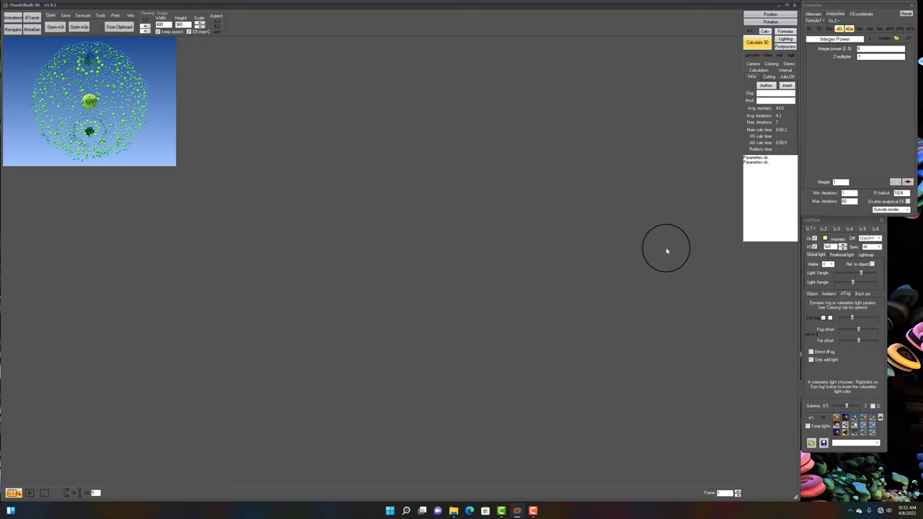
{"action": "mouse_move", "coordinate": [259, 119]}
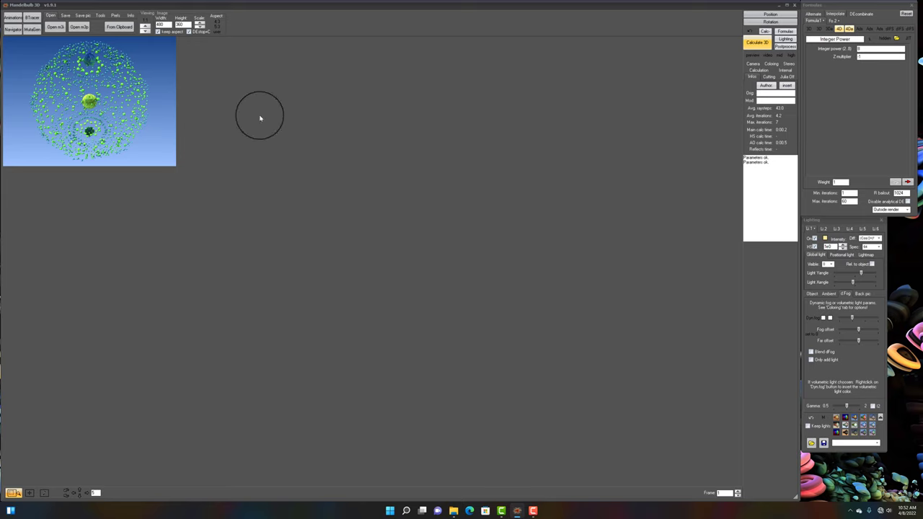
{"action": "mouse_move", "coordinate": [167, 129]}
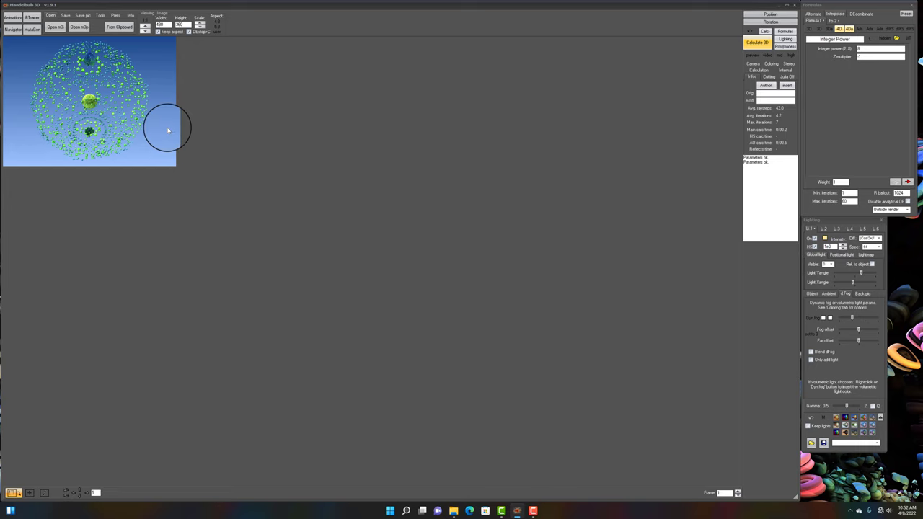
Load the 'circus city revamped' clockwork scene from the saved parameter files.
{"action": "left_click", "coordinate": [55, 14]}
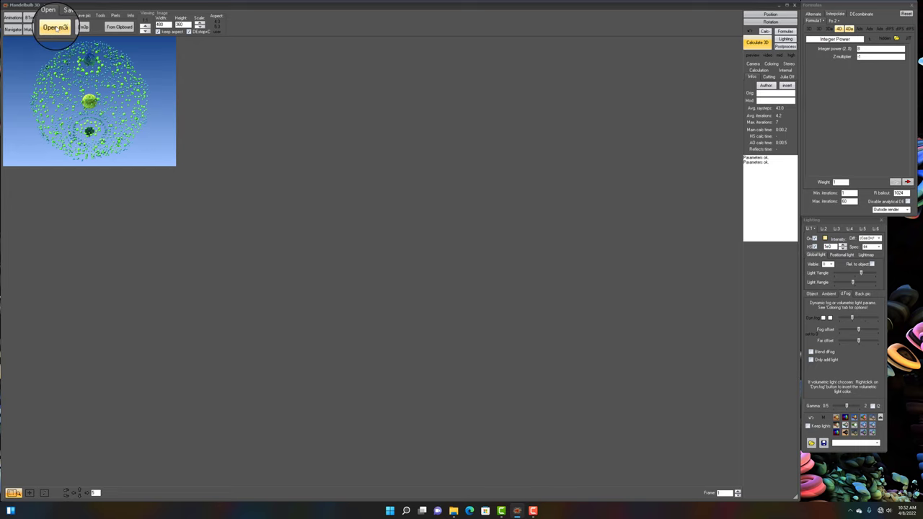
{"action": "left_click", "coordinate": [58, 29]}
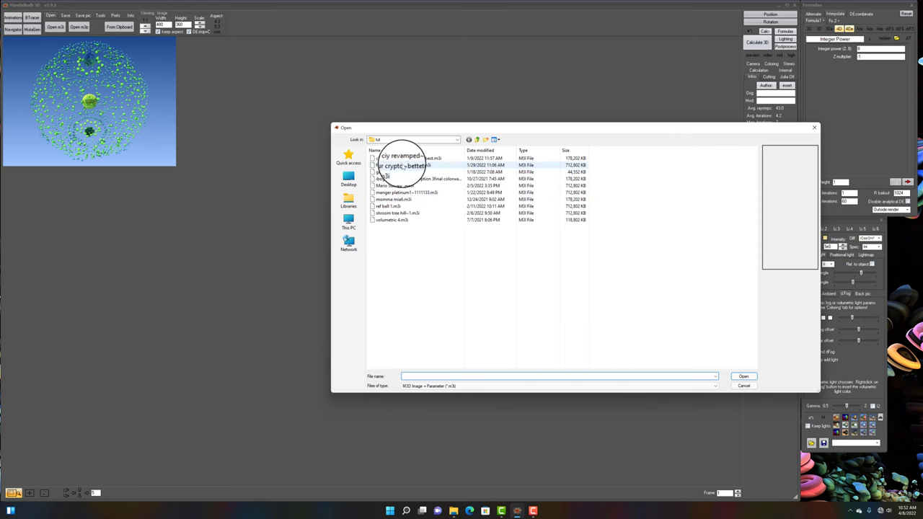
{"action": "double_click", "coordinate": [401, 157]}
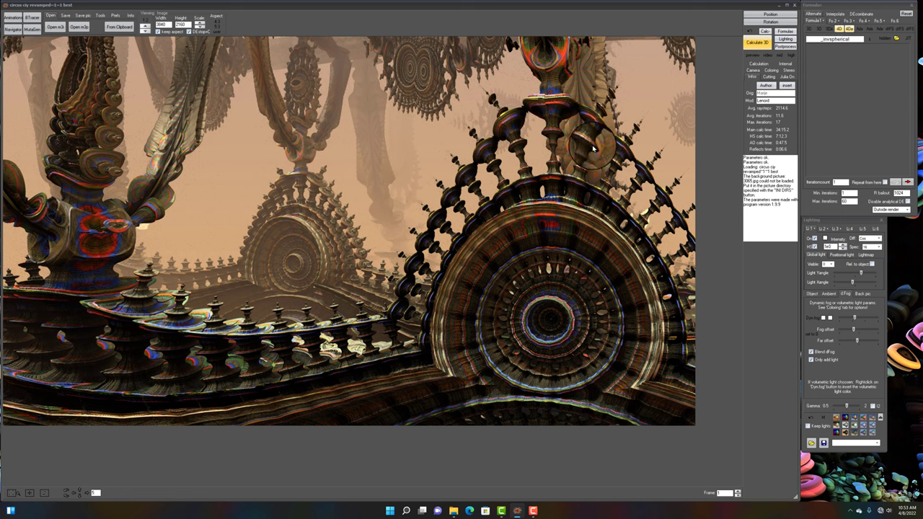
Inspect the clockwork scene's formula list and its other hybrid slot.
{"action": "left_click", "coordinate": [778, 37]}
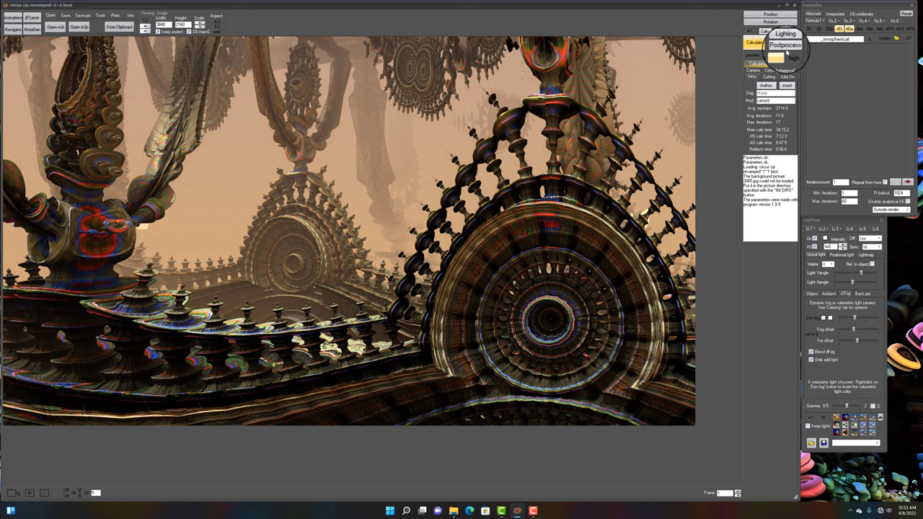
{"action": "left_click", "coordinate": [831, 35]}
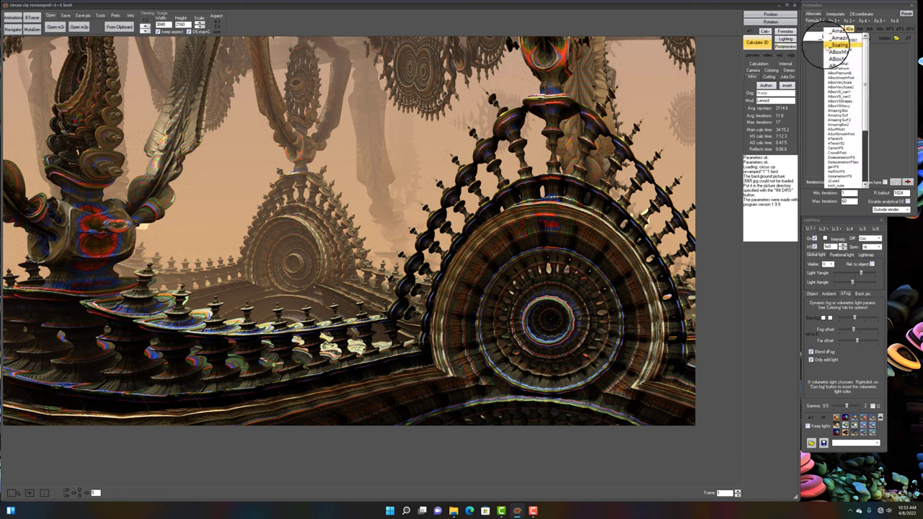
{"action": "left_click", "coordinate": [844, 44]}
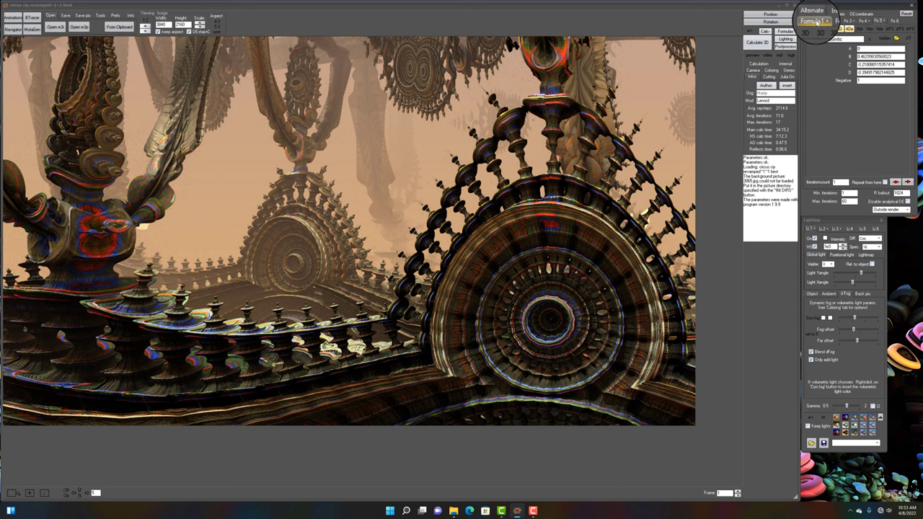
{"action": "left_click", "coordinate": [800, 16]}
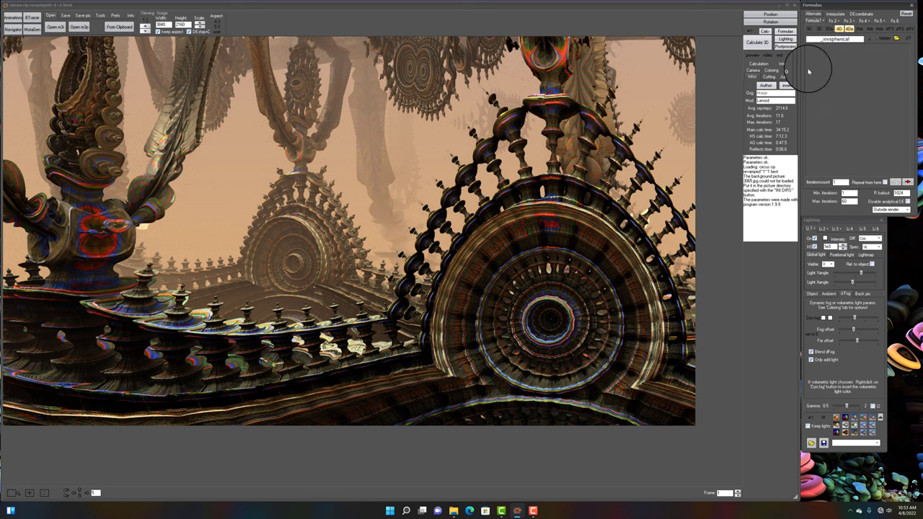
{"action": "mouse_move", "coordinate": [810, 69]}
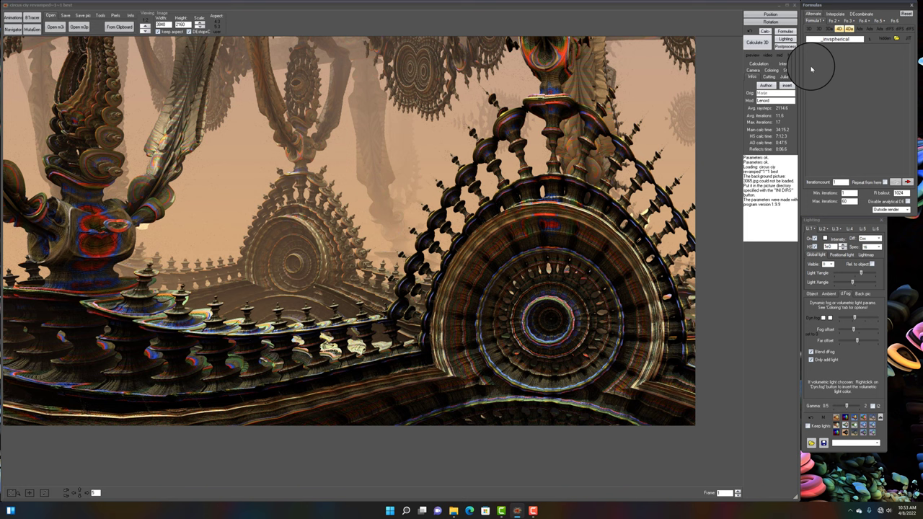
{"action": "mouse_move", "coordinate": [468, 170]}
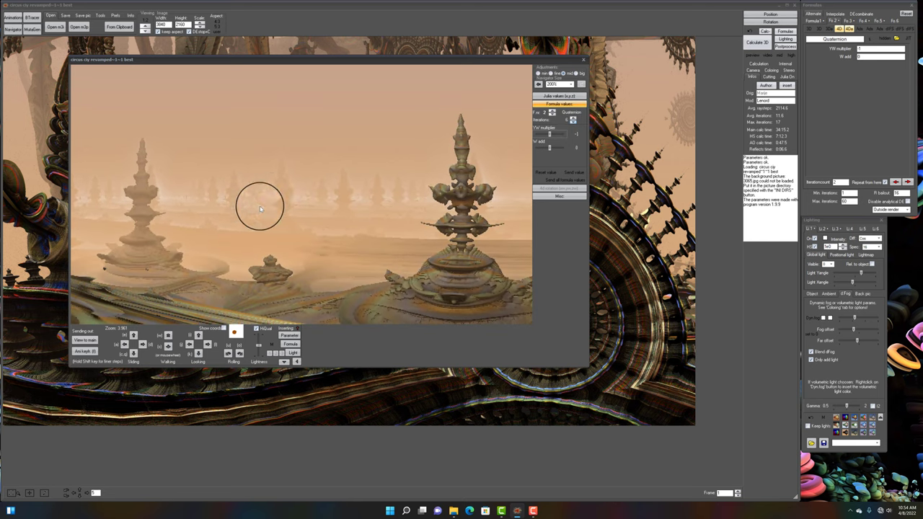
{"action": "left_click", "coordinate": [756, 42]}
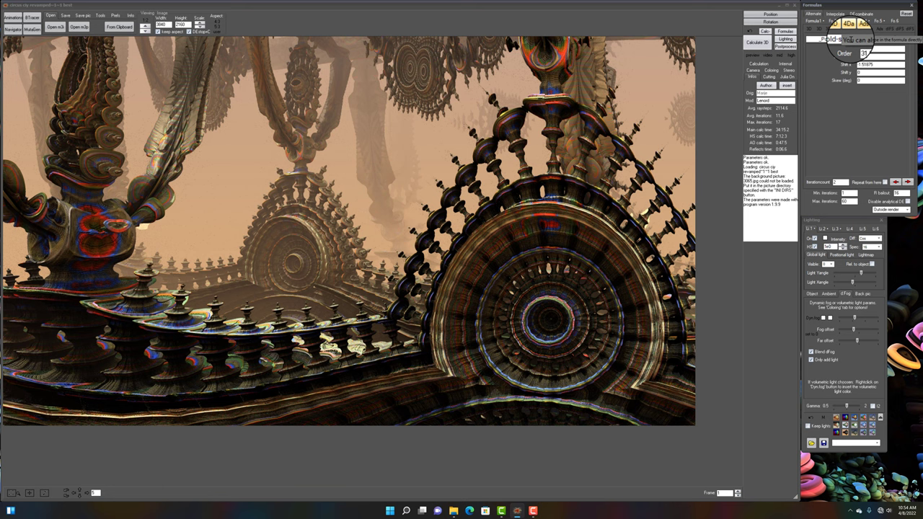
Load the 'gen2' parameter file with the pagoda-tower landscape.
{"action": "left_click", "coordinate": [825, 49]}
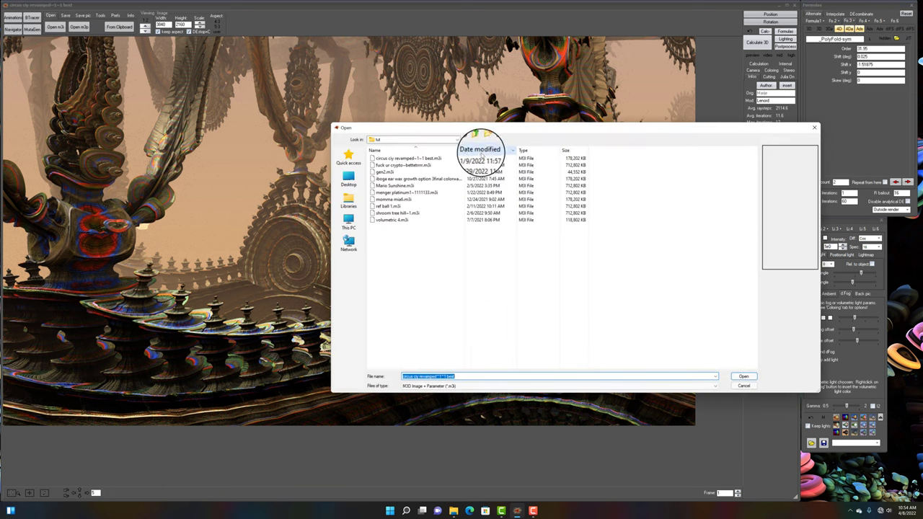
{"action": "left_click", "coordinate": [386, 172]}
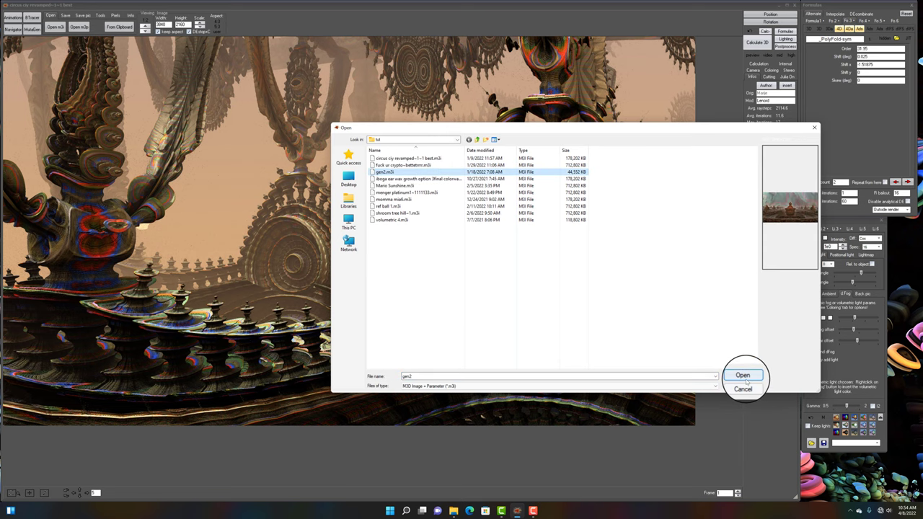
{"action": "left_click", "coordinate": [744, 375]}
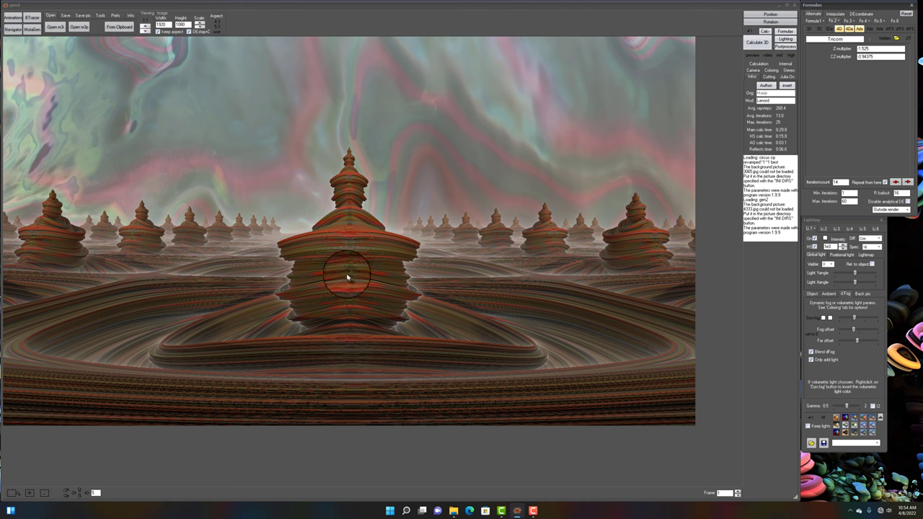
{"action": "left_click", "coordinate": [850, 29]}
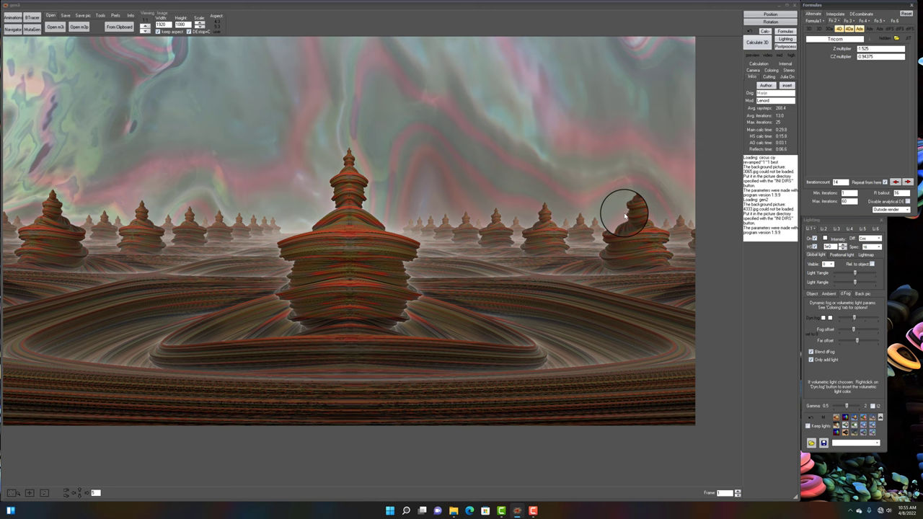
{"action": "mouse_move", "coordinate": [252, 254]}
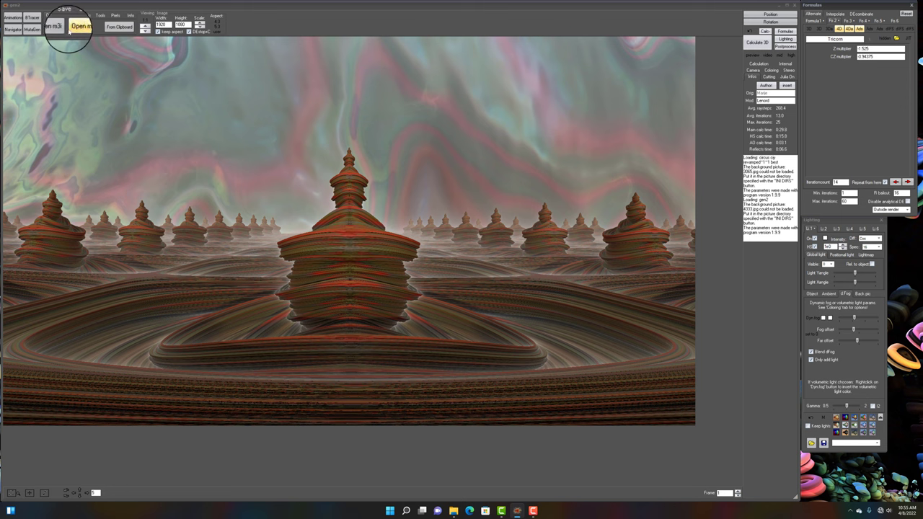
Load the saved parameter file of the dark, spiky crown-like fractal.
{"action": "left_click", "coordinate": [78, 26]}
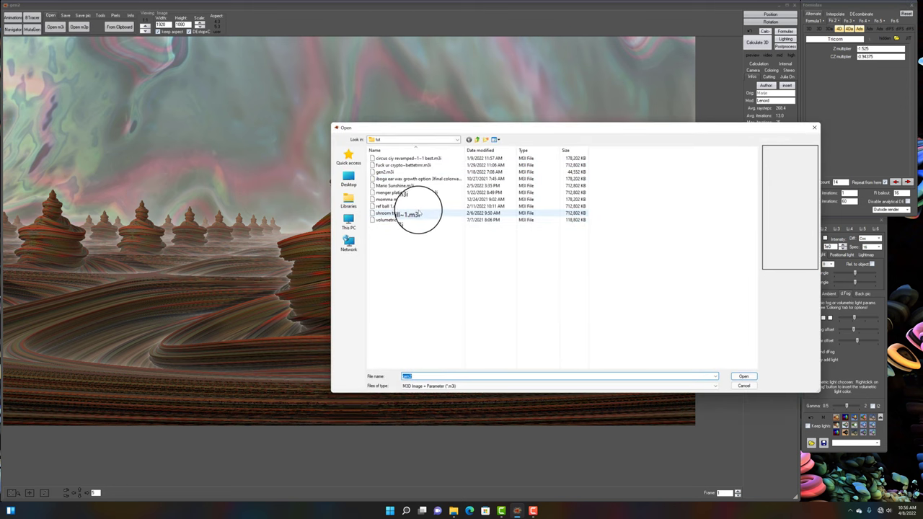
{"action": "left_click", "coordinate": [404, 193]}
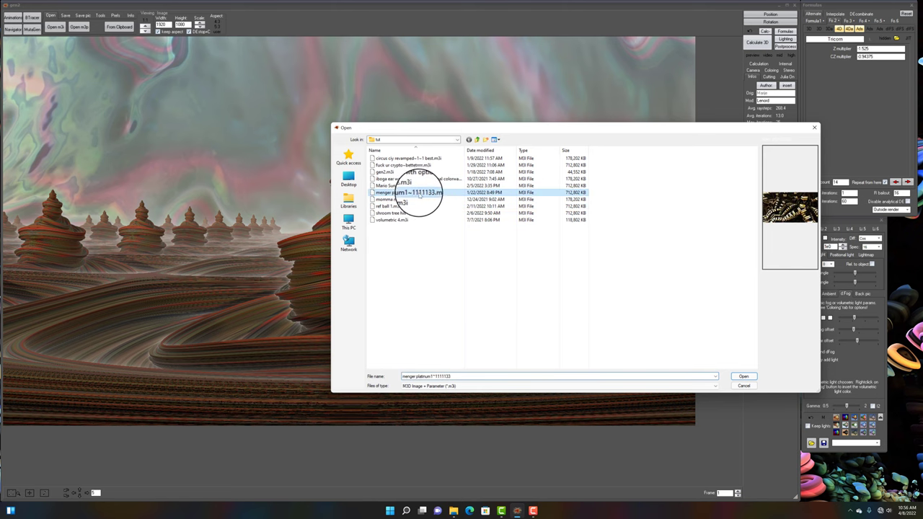
{"action": "left_click", "coordinate": [401, 186]}
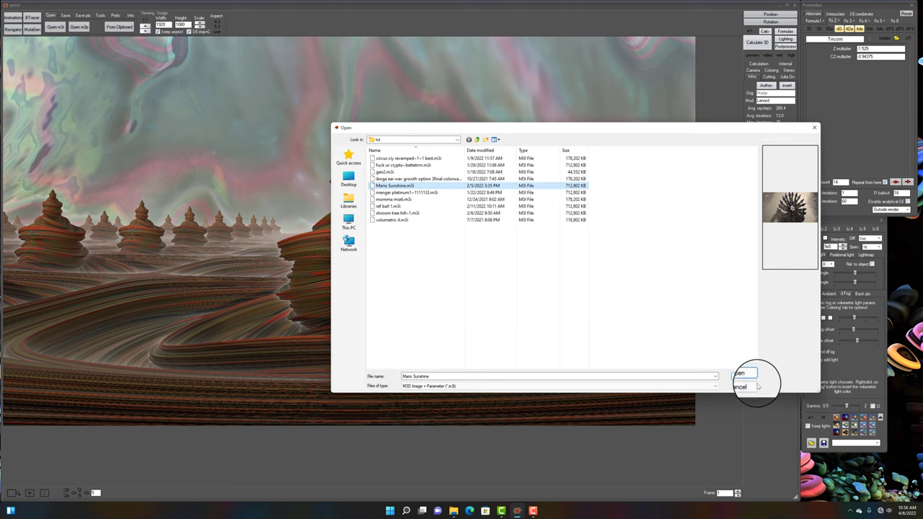
{"action": "left_click", "coordinate": [742, 372]}
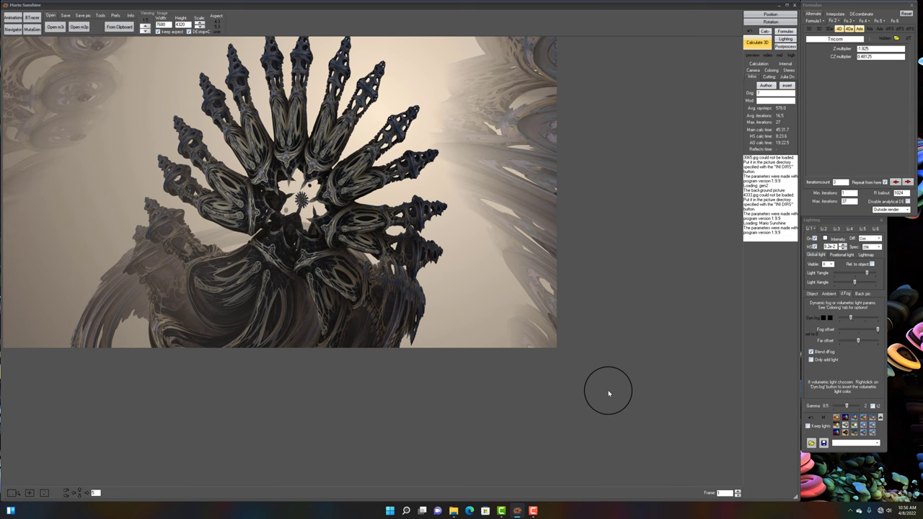
{"action": "mouse_move", "coordinate": [296, 311]}
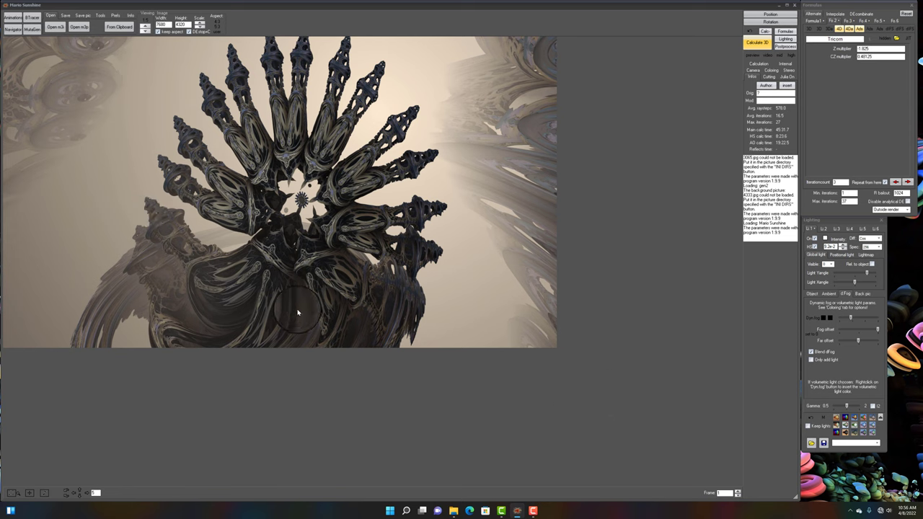
{"action": "mouse_move", "coordinate": [246, 354]}
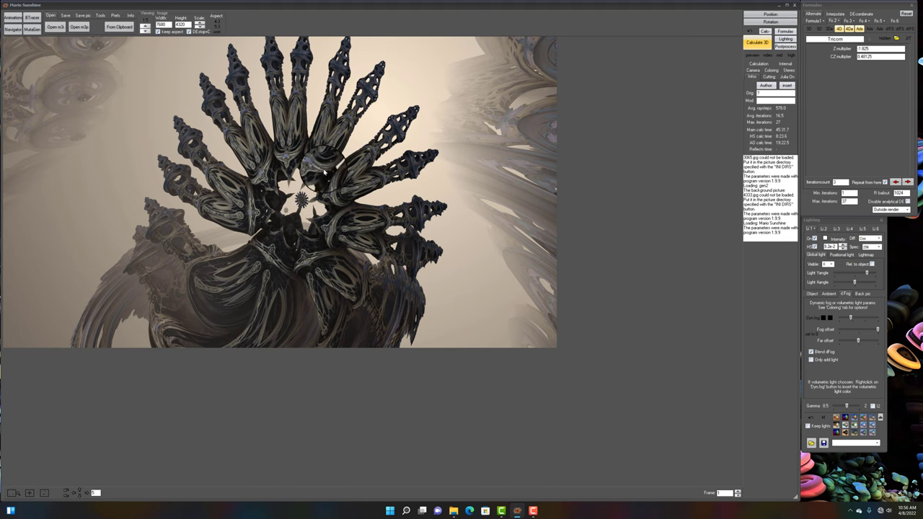
{"action": "mouse_move", "coordinate": [209, 204]}
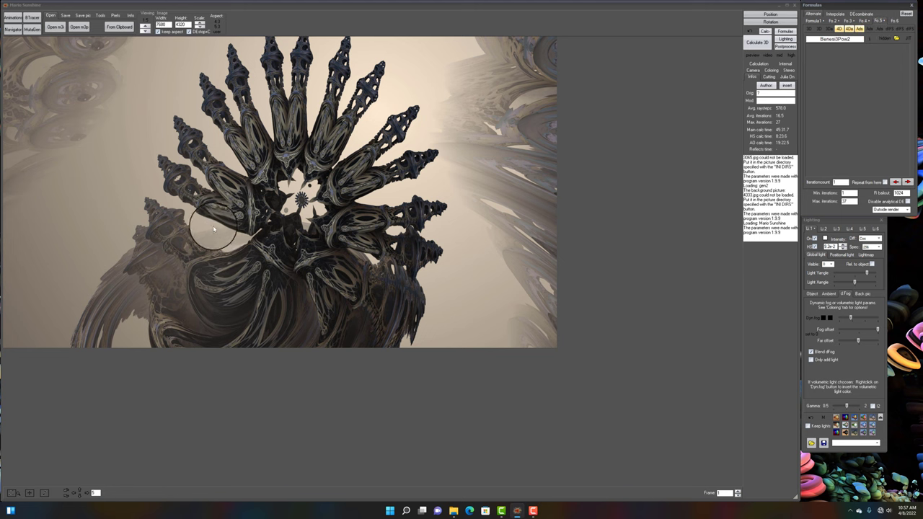
{"action": "mouse_move", "coordinate": [386, 214]}
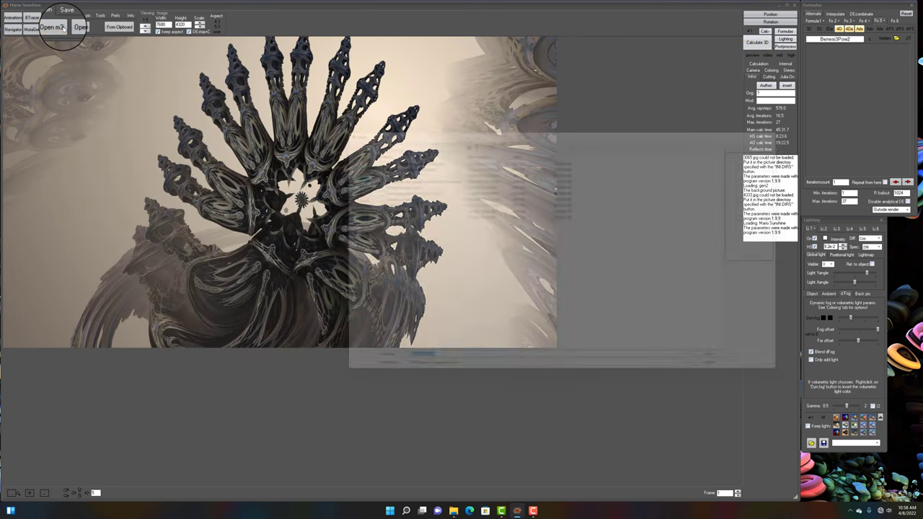
Load the long-named growth parameter file with the tiled box fractal scene.
{"action": "left_click", "coordinate": [57, 29]}
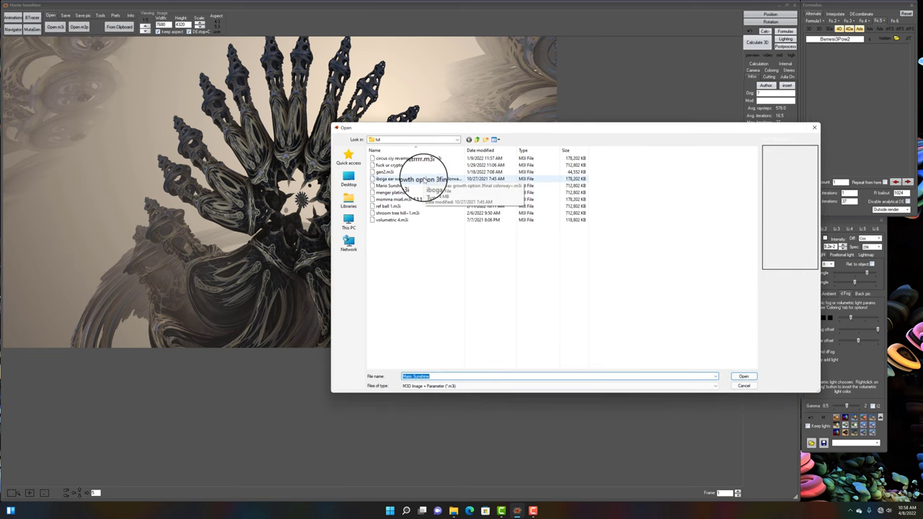
{"action": "left_click", "coordinate": [744, 377]}
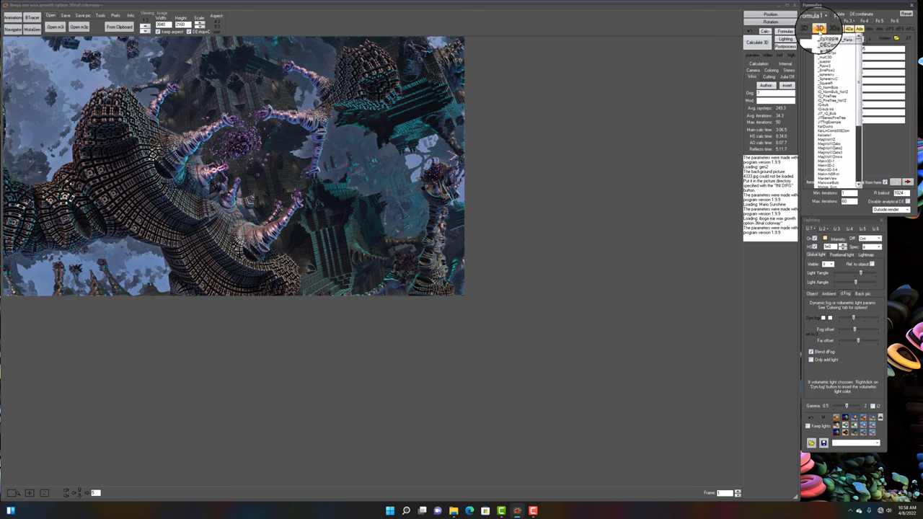
Review the box scene's formula settings and start the Navigator preview.
{"action": "left_click", "coordinate": [852, 26]}
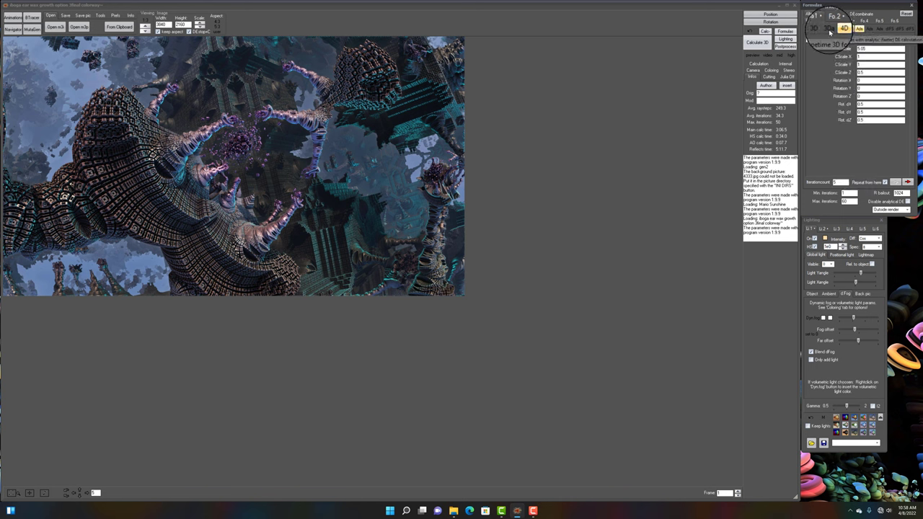
{"action": "left_click", "coordinate": [822, 23]}
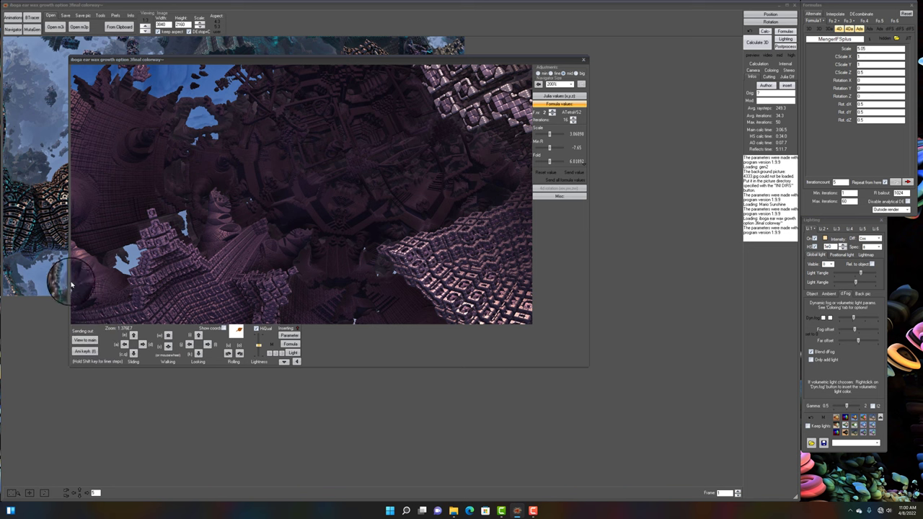
Close the Navigator and start the full-size Calculate 3D render.
{"action": "left_click", "coordinate": [760, 43]}
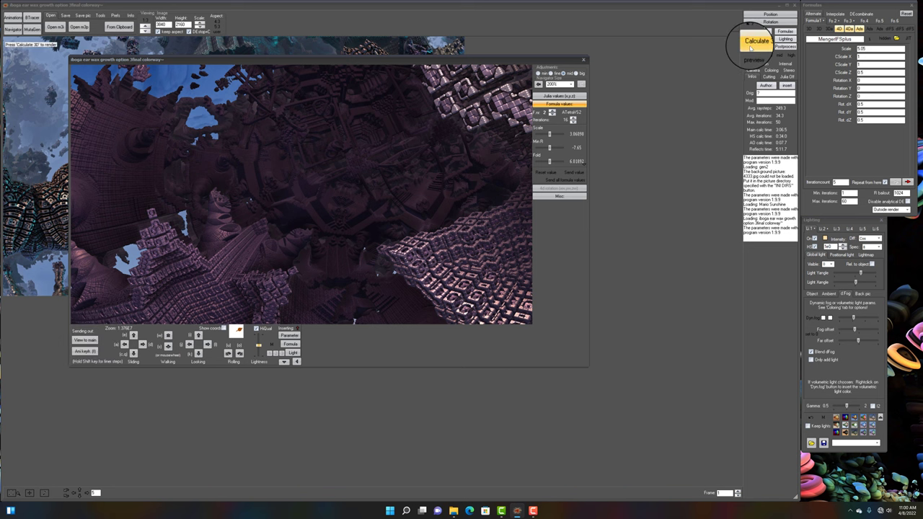
{"action": "left_click", "coordinate": [750, 40]}
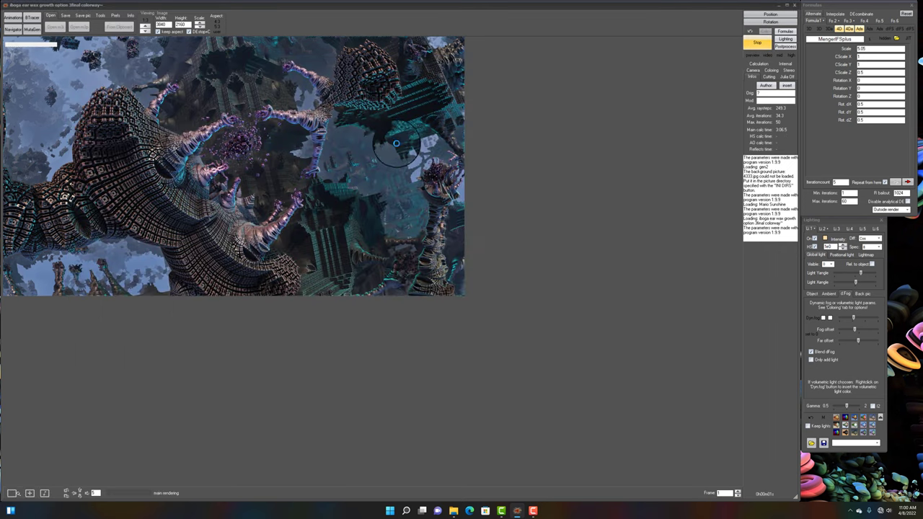
{"action": "mouse_move", "coordinate": [530, 165]}
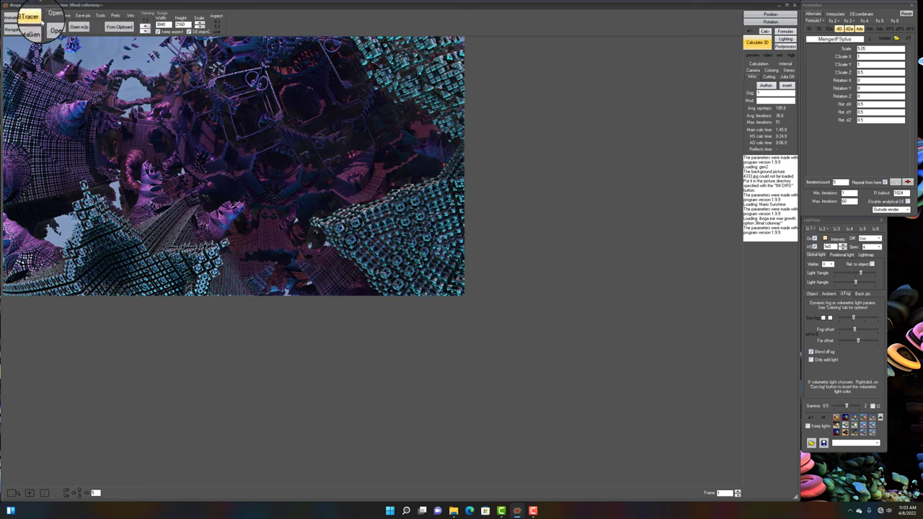
Save the interior view's parameters as an M3D file in a different folder.
{"action": "left_click", "coordinate": [69, 18]}
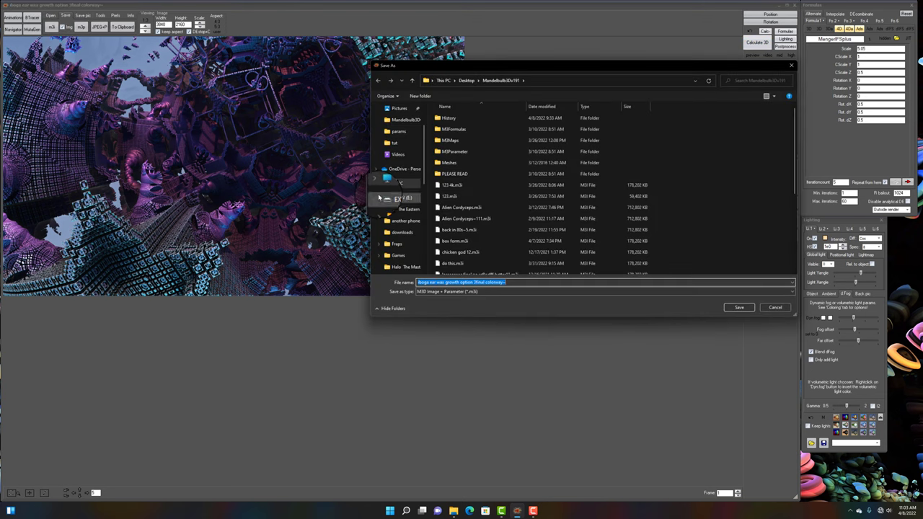
{"action": "left_click", "coordinate": [738, 307]}
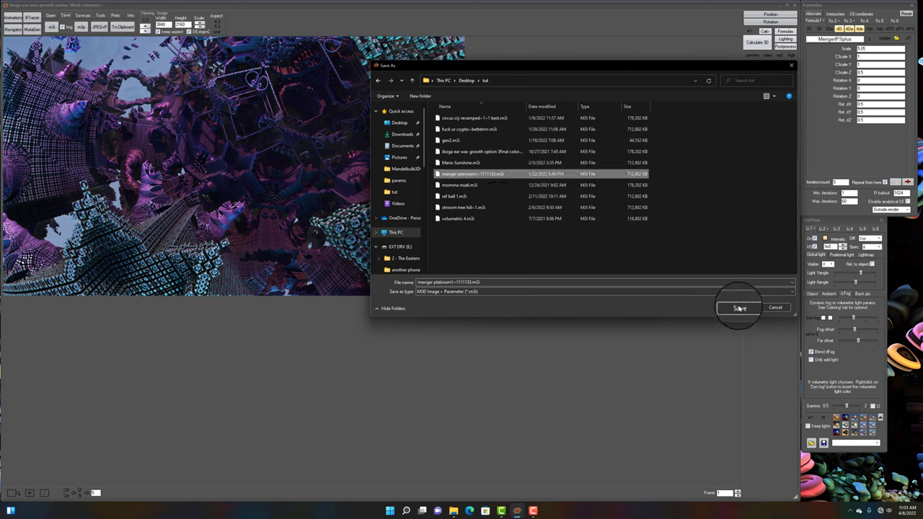
{"action": "left_click", "coordinate": [738, 307]}
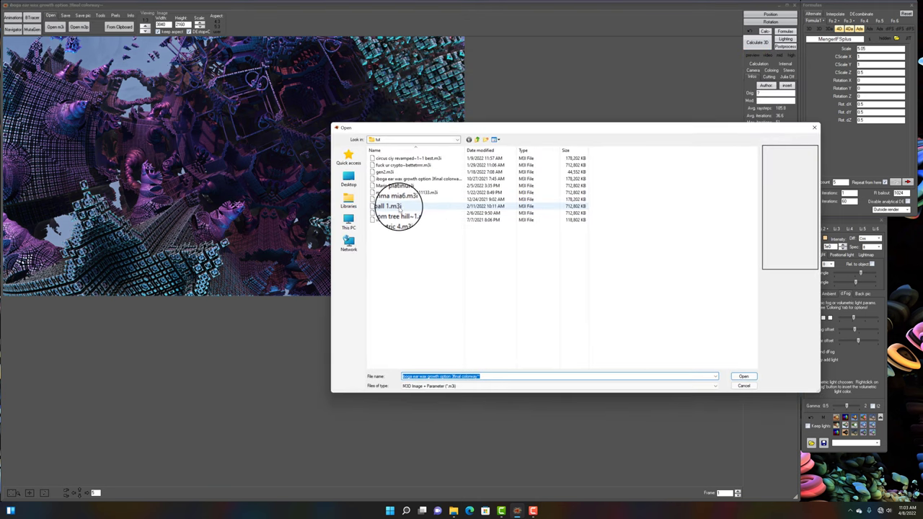
{"action": "left_click", "coordinate": [744, 377]}
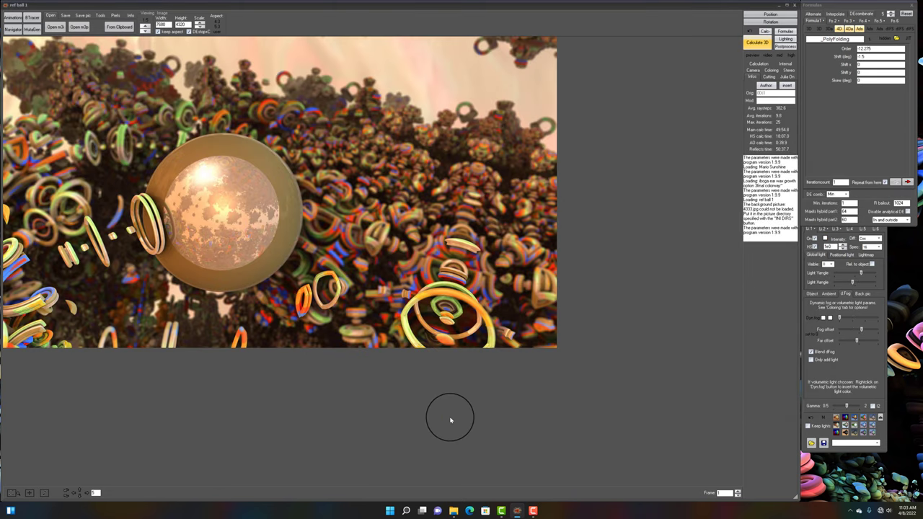
{"action": "mouse_move", "coordinate": [432, 398]}
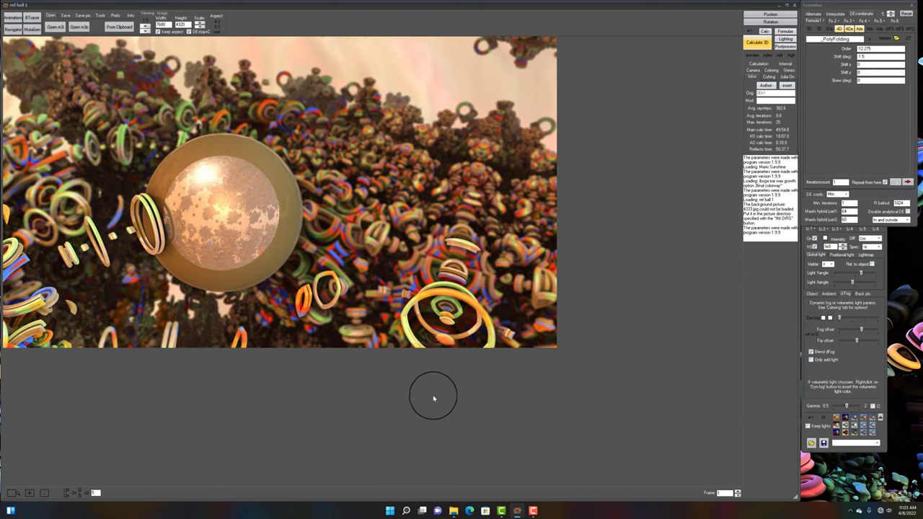
{"action": "mouse_move", "coordinate": [224, 209]}
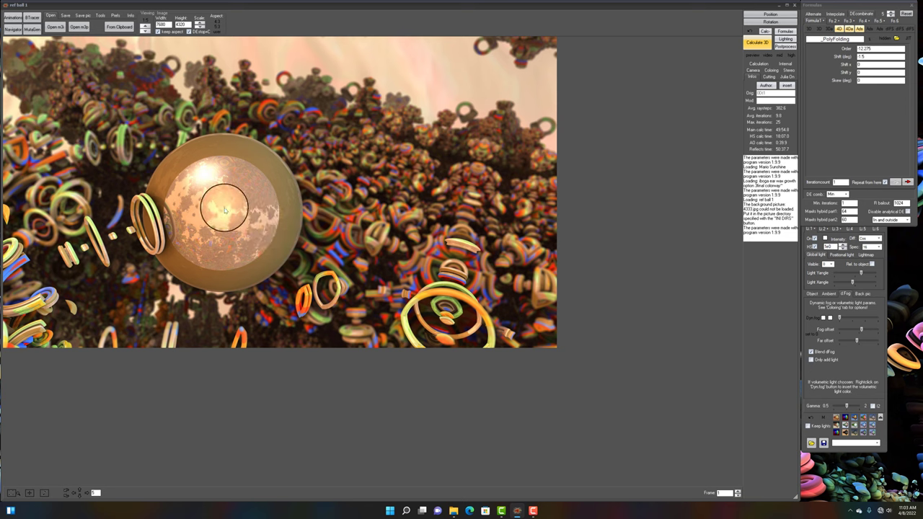
{"action": "mouse_move", "coordinate": [239, 217]}
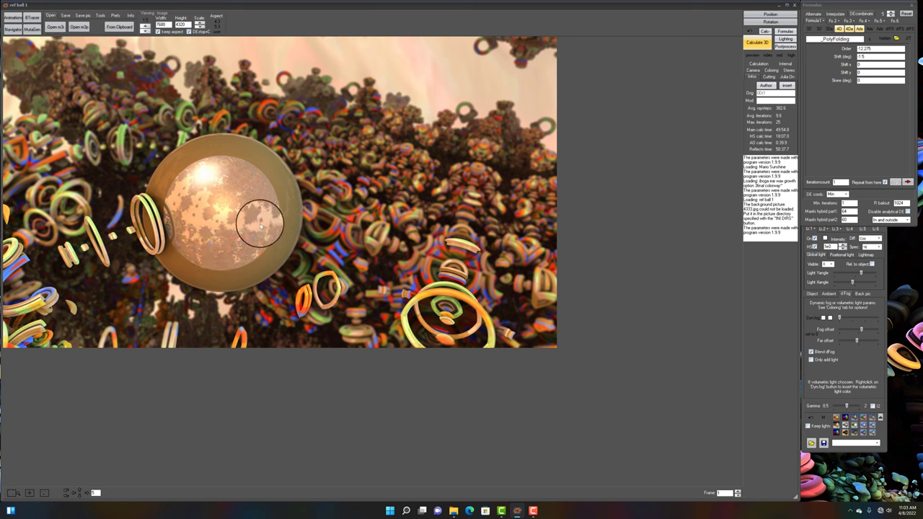
{"action": "mouse_move", "coordinate": [554, 187]}
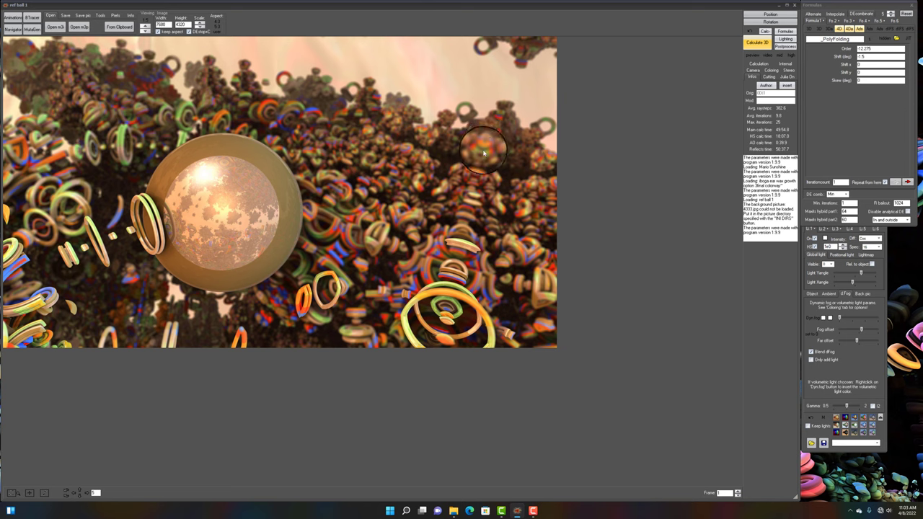
{"action": "mouse_move", "coordinate": [377, 205]}
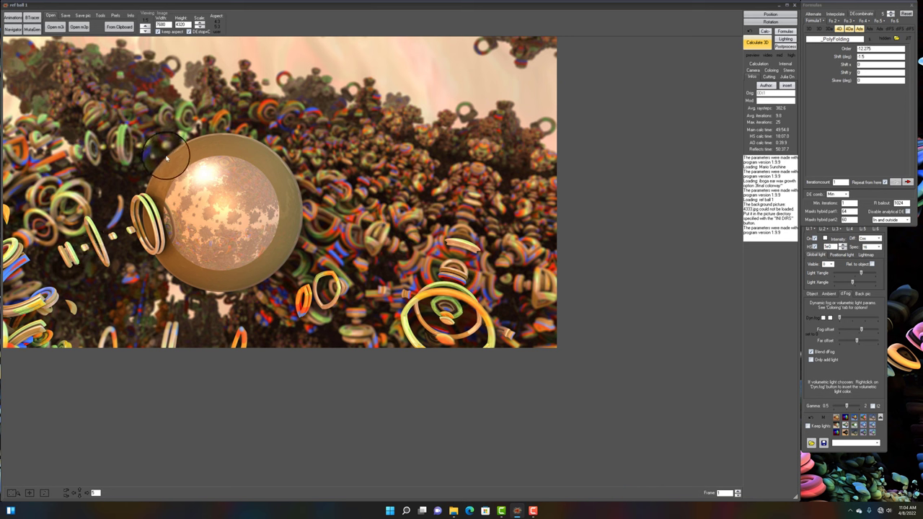
{"action": "mouse_move", "coordinate": [378, 194]}
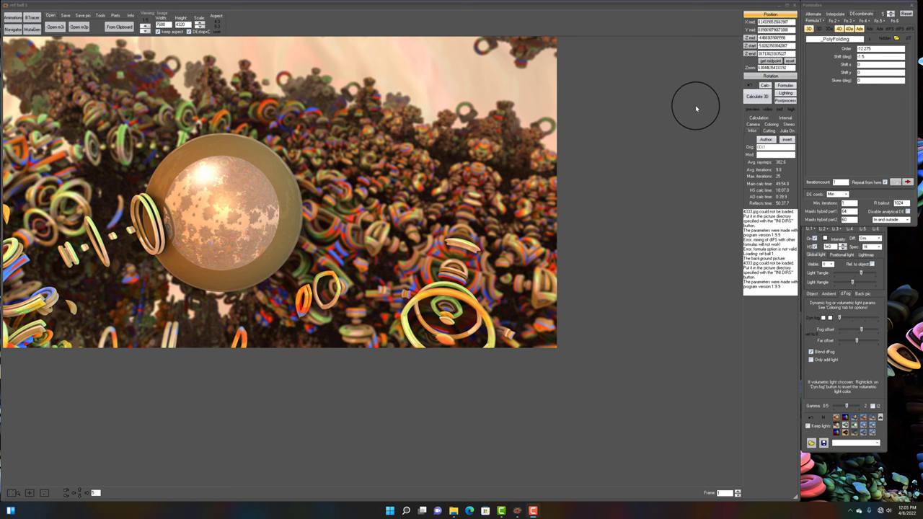
{"action": "mouse_move", "coordinate": [661, 129]}
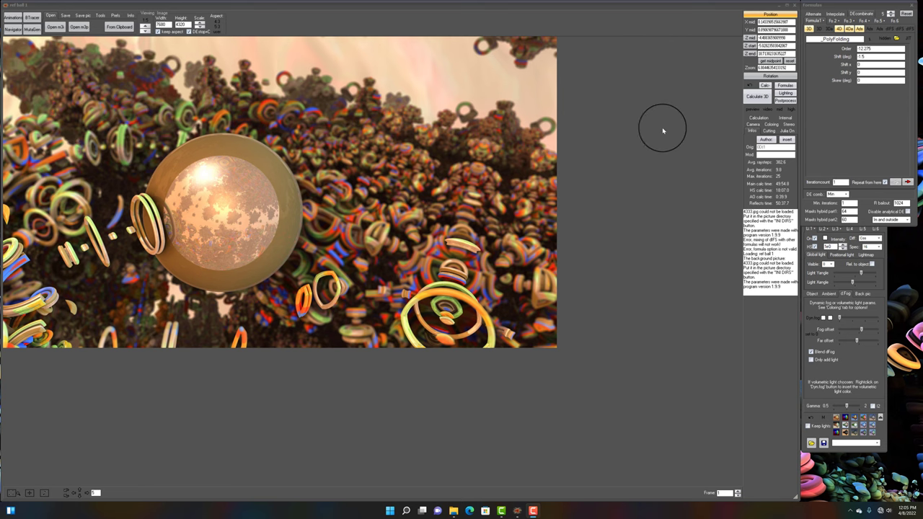
{"action": "mouse_move", "coordinate": [679, 129]}
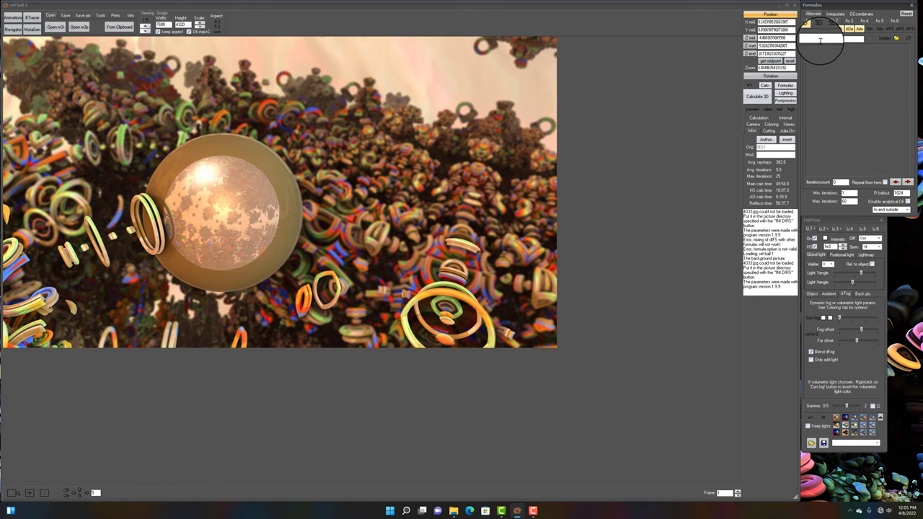
Choose a Sphere IFS formula for the first formula slot of the new hybrid.
{"action": "left_click", "coordinate": [824, 37]}
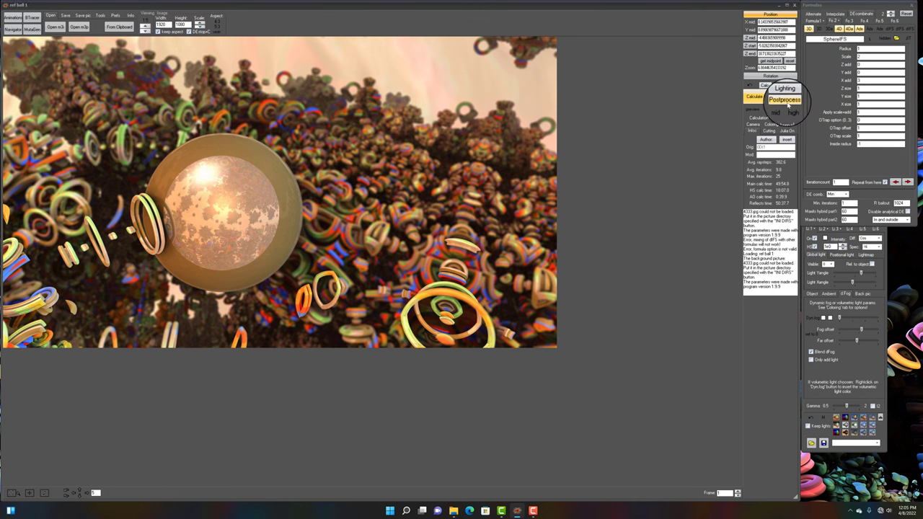
Check the post-processing options and calculate the new hybrid, giving a striped pastel surface.
{"action": "left_click", "coordinate": [777, 98]}
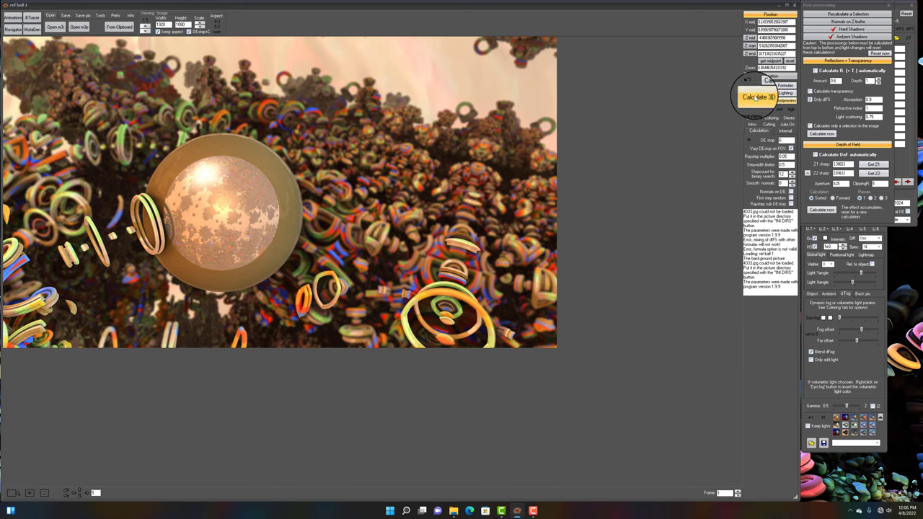
{"action": "left_click", "coordinate": [755, 98]}
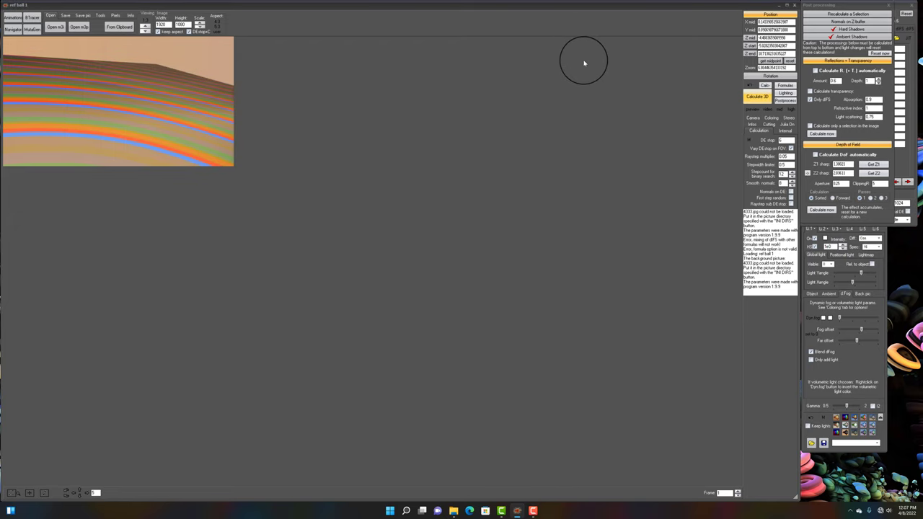
{"action": "mouse_move", "coordinate": [410, 147]}
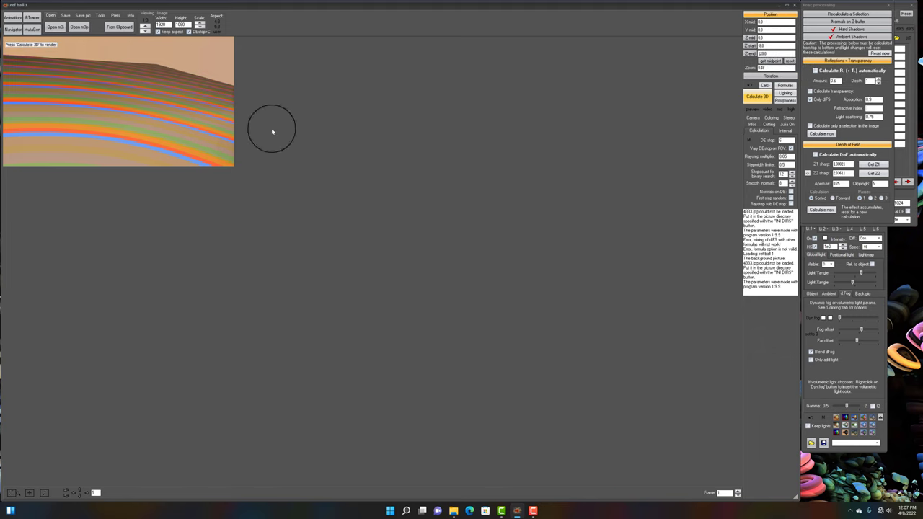
{"action": "mouse_move", "coordinate": [89, 115]}
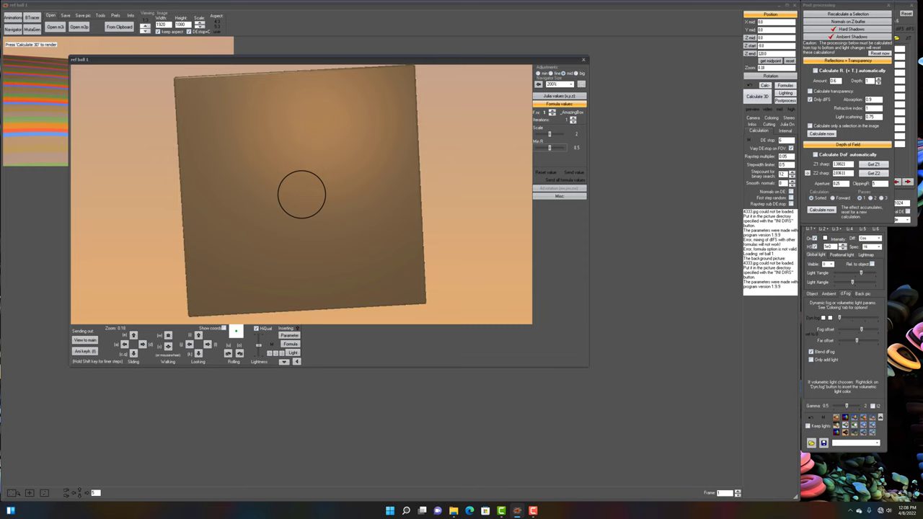
{"action": "mouse_move", "coordinate": [267, 311]}
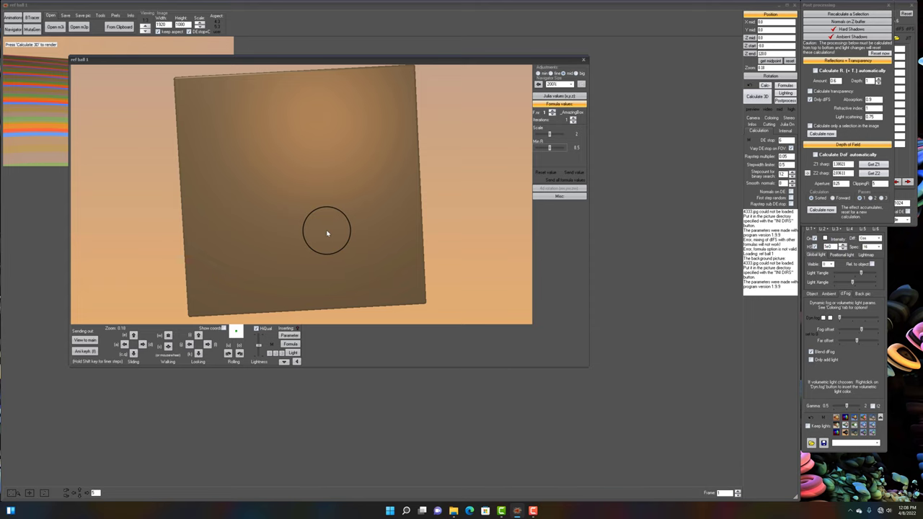
{"action": "mouse_move", "coordinate": [317, 234]}
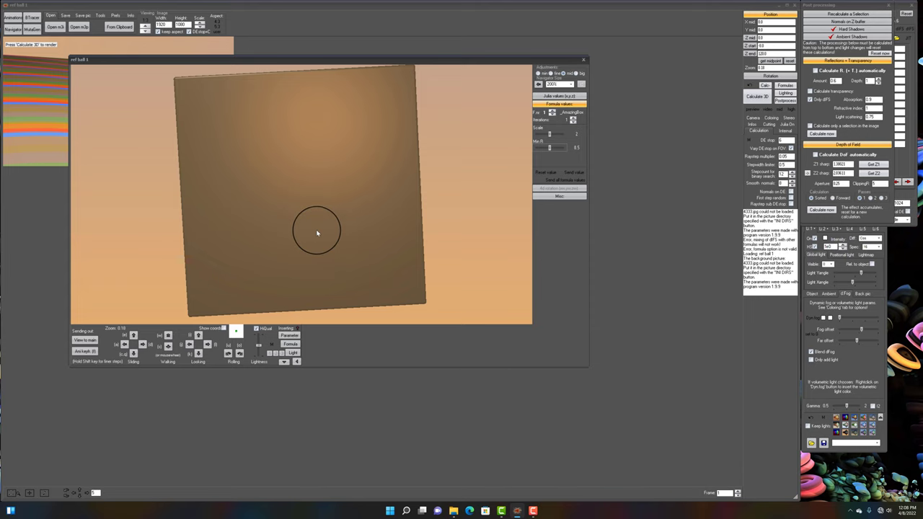
{"action": "mouse_move", "coordinate": [392, 167]}
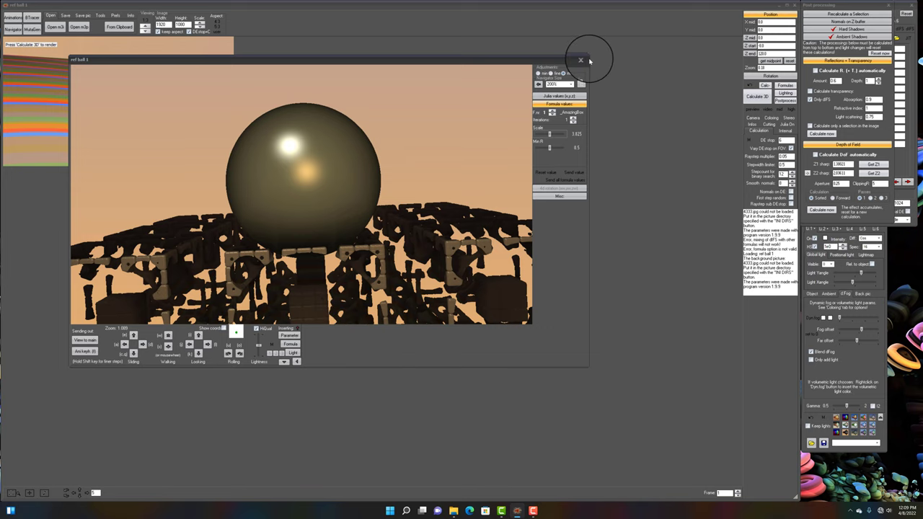
Close the Navigator preview, leaving the striped pastel render in the main window.
{"action": "left_click", "coordinate": [559, 61]}
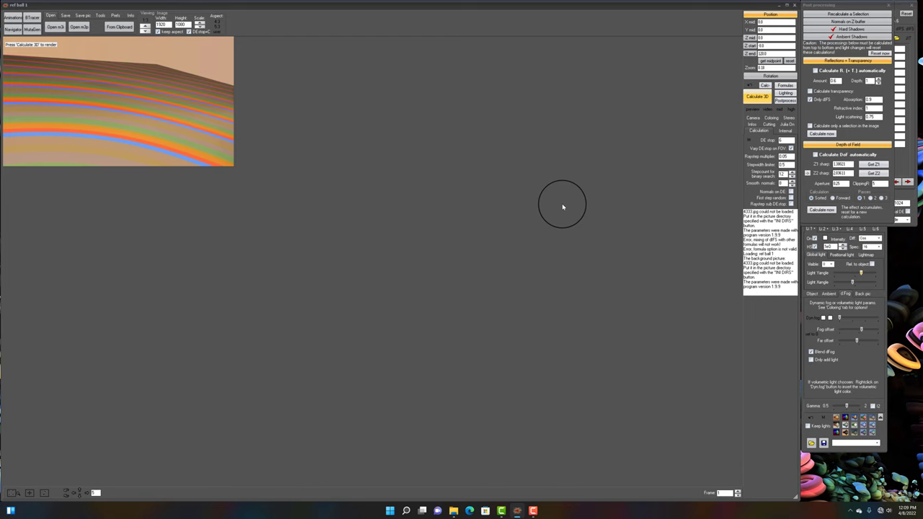
{"action": "mouse_move", "coordinate": [314, 156]}
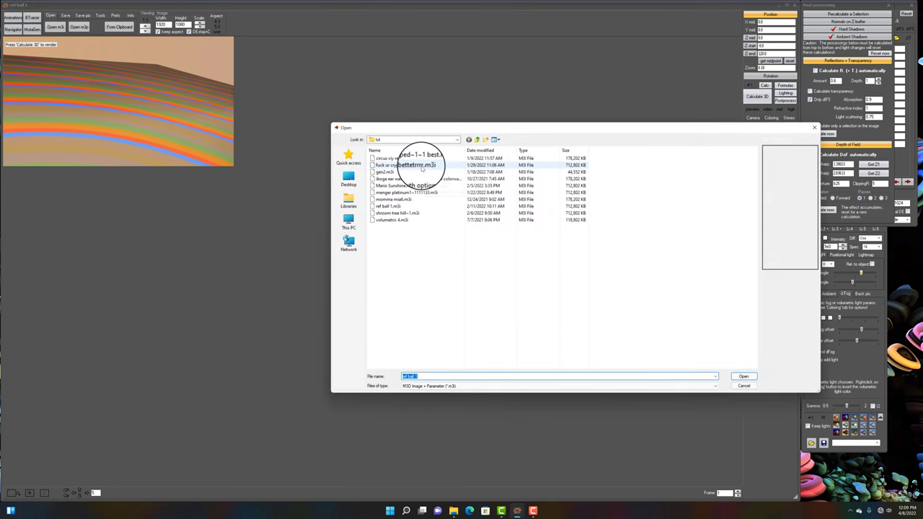
Load the saved golden symmetric corridor scene and dismiss the Navigator.
{"action": "left_click", "coordinate": [744, 376]}
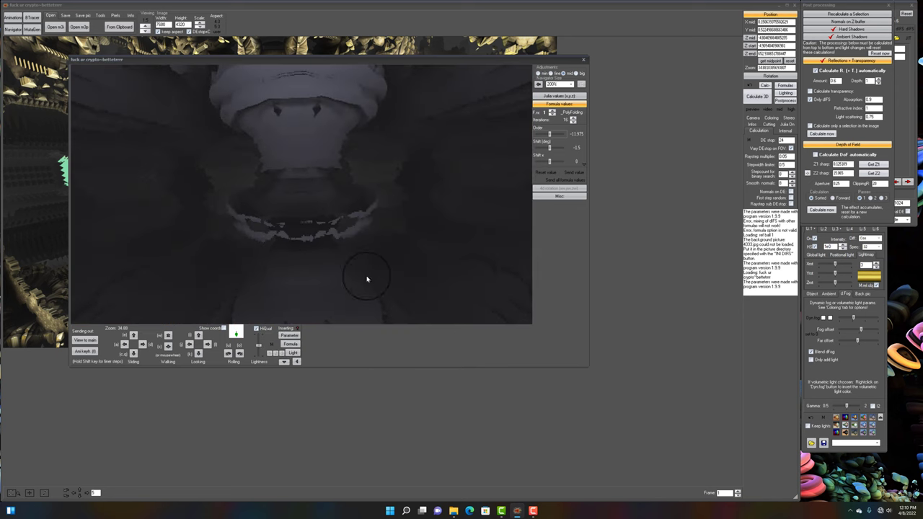
{"action": "left_click", "coordinate": [753, 98]}
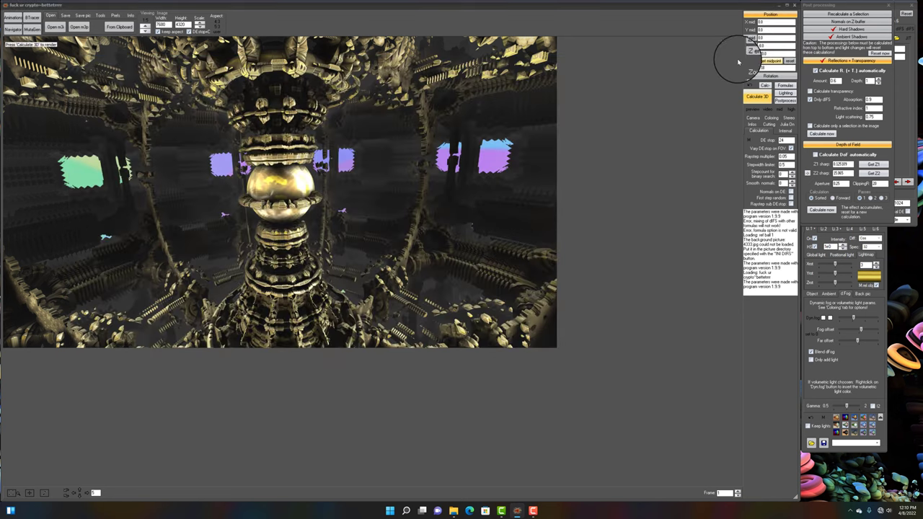